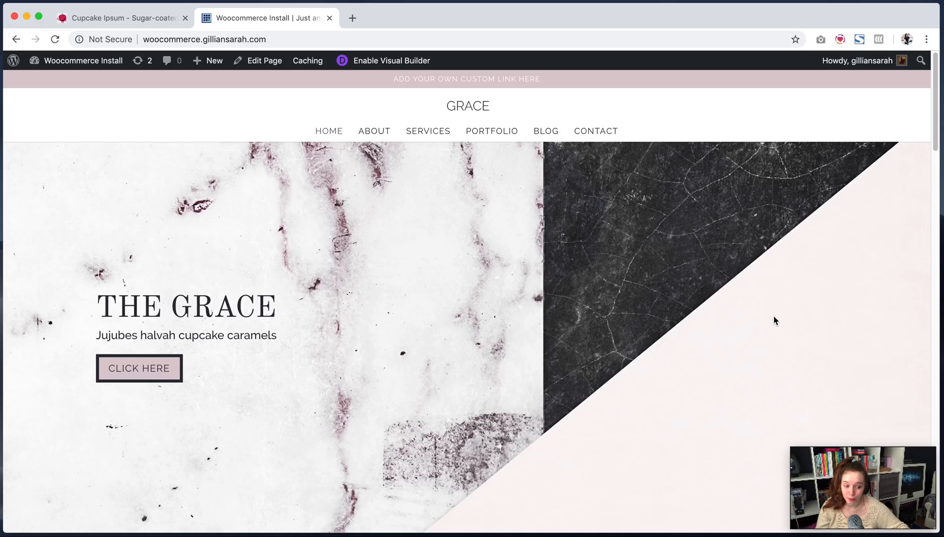
mouse_move(637, 299)
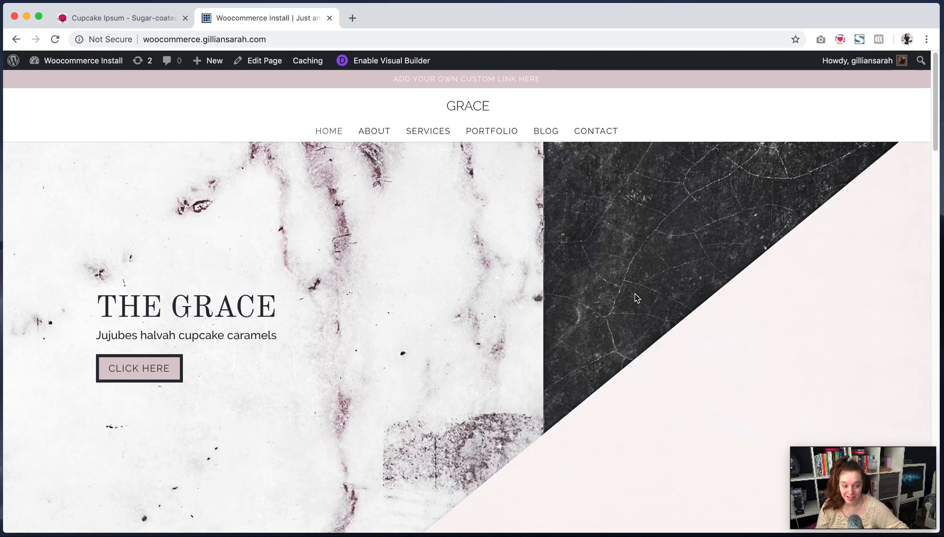
mouse_move(573, 343)
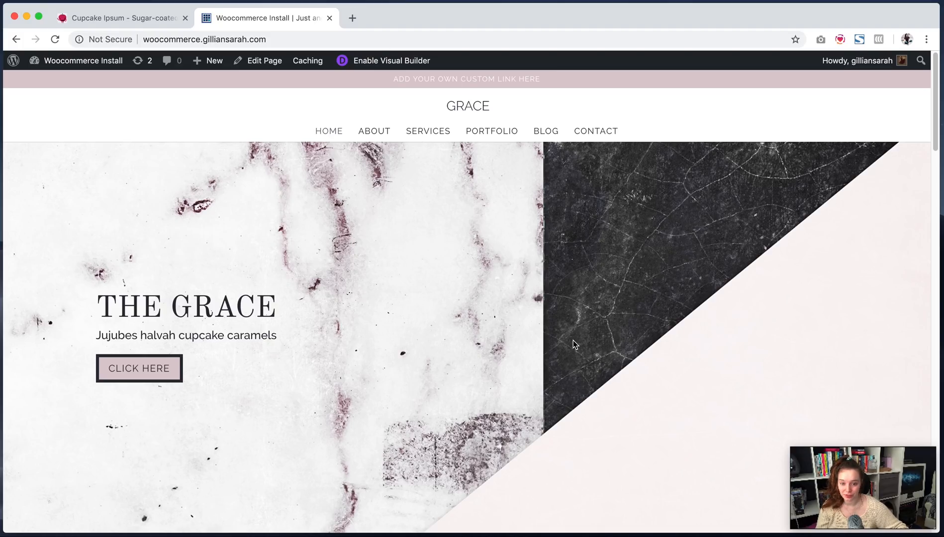
Step: Search the plugin directory for 'woo', then install and activate WooCommerce
scroll(down, 3)
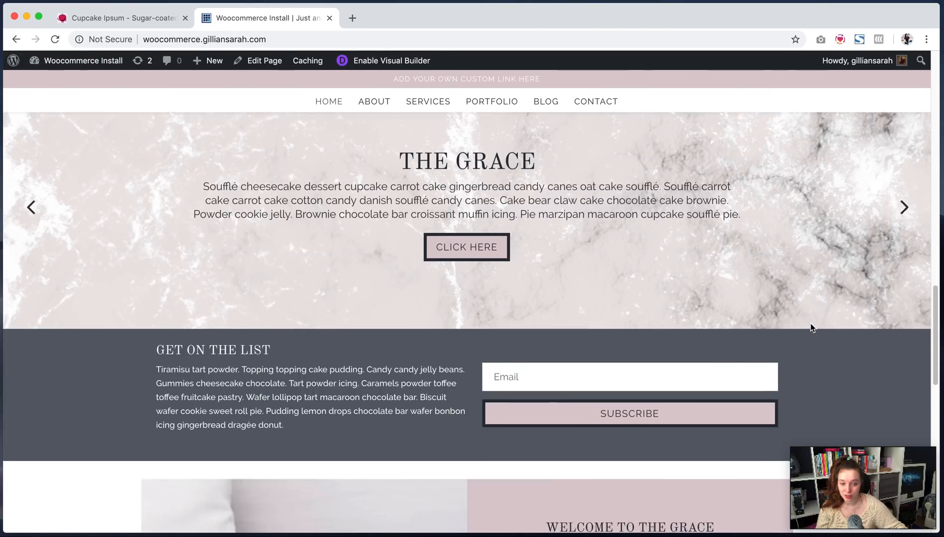
scroll(down, 3)
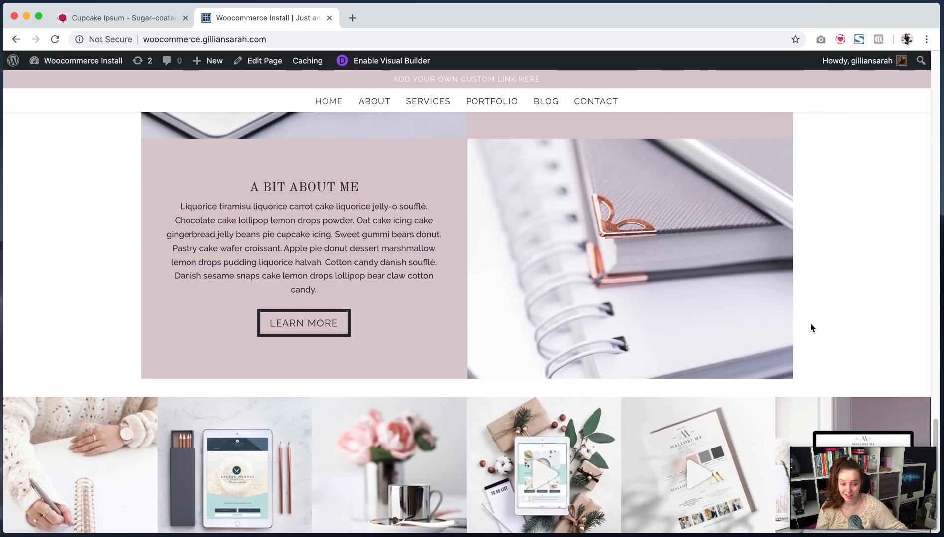
click(83, 60)
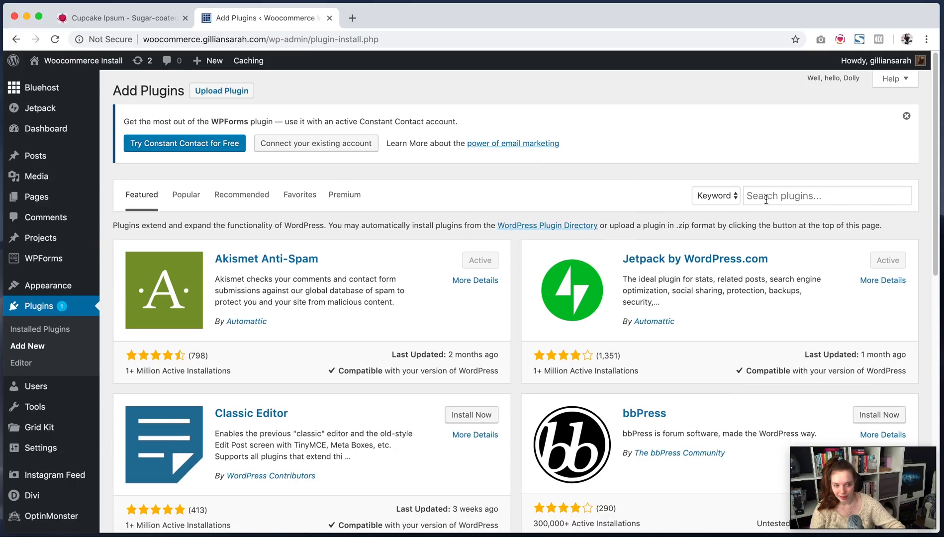
text(woocommerce)
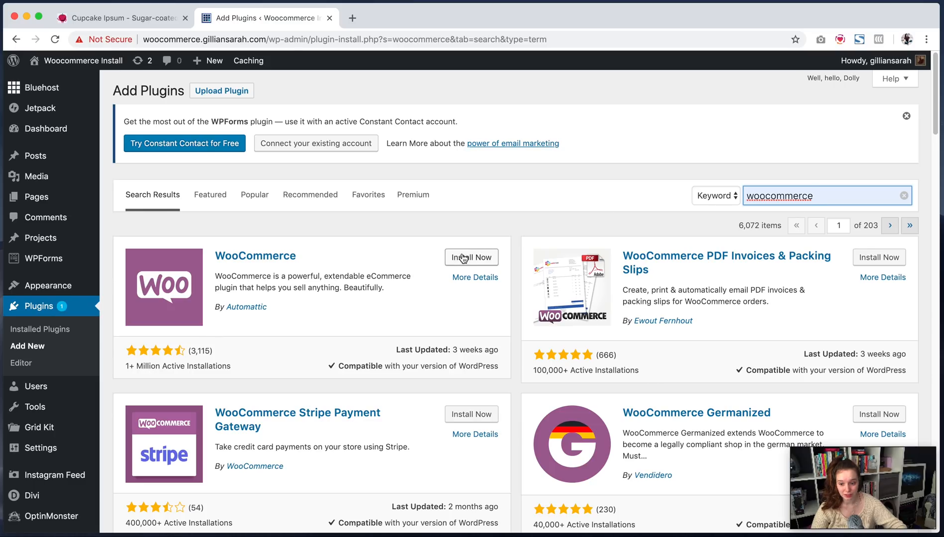
click(471, 257)
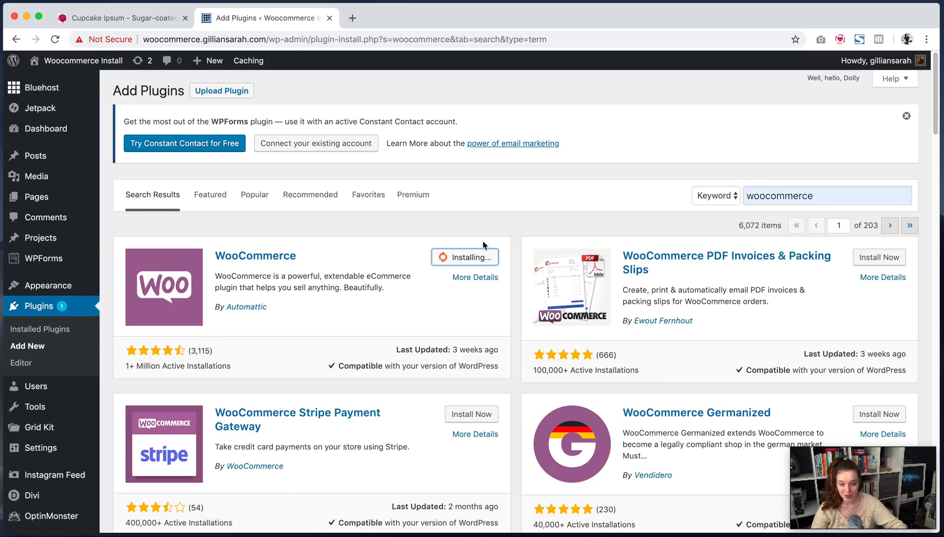
mouse_move(465, 227)
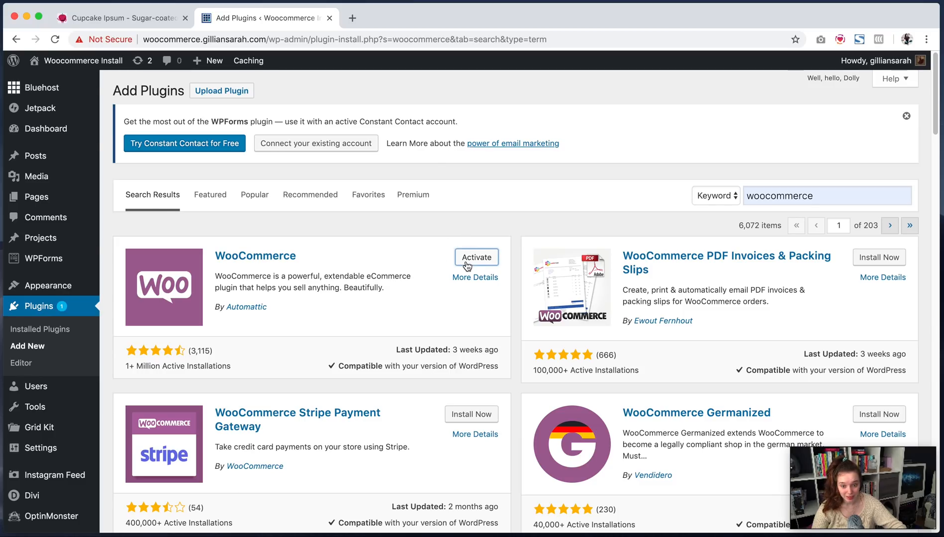
click(476, 257)
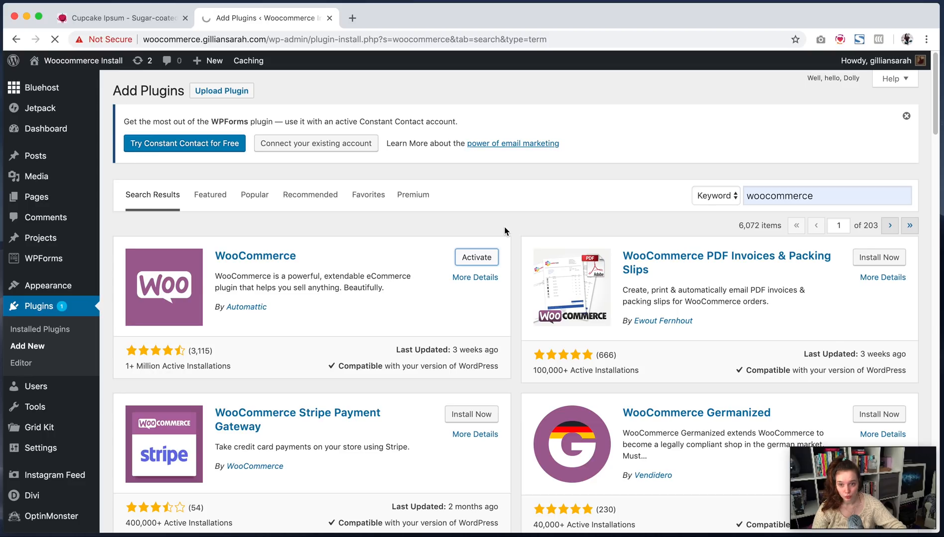
click(475, 257)
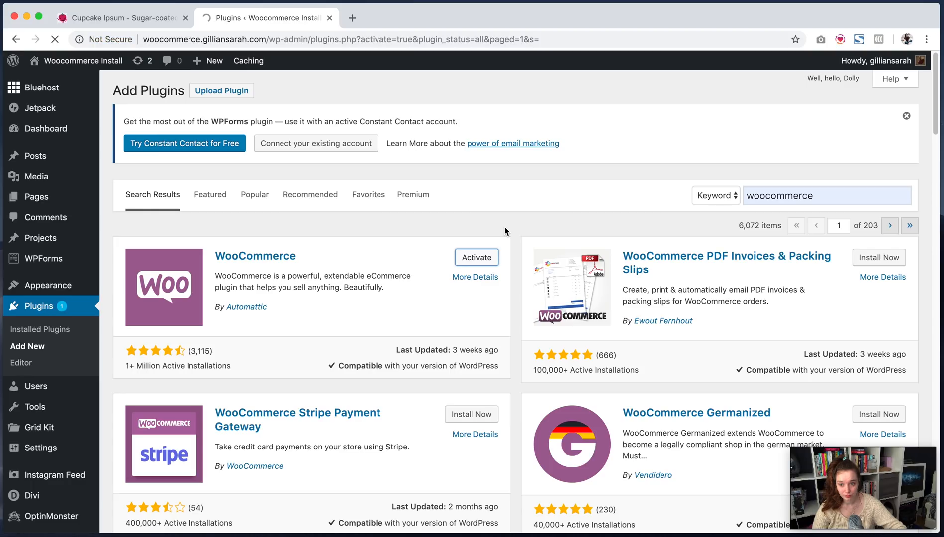
Step: Scroll the plugins list, then browse All Pages for the new Cart, Checkout, My account and Shop pages
click(476, 257)
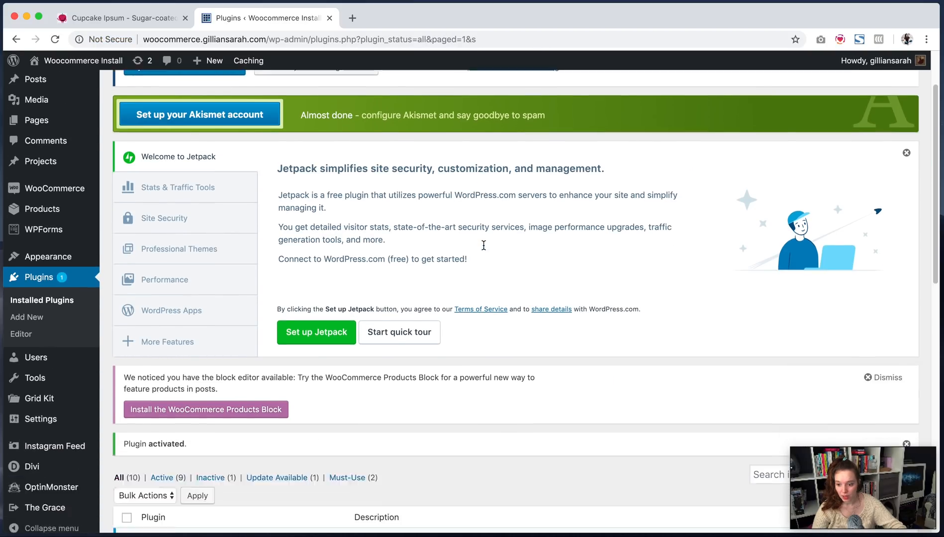
scroll(down, 3)
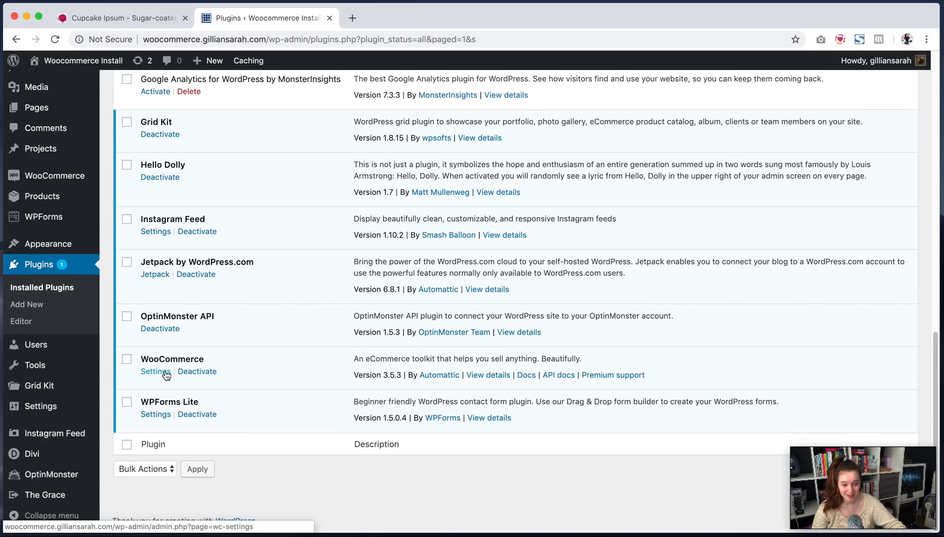
mouse_move(234, 375)
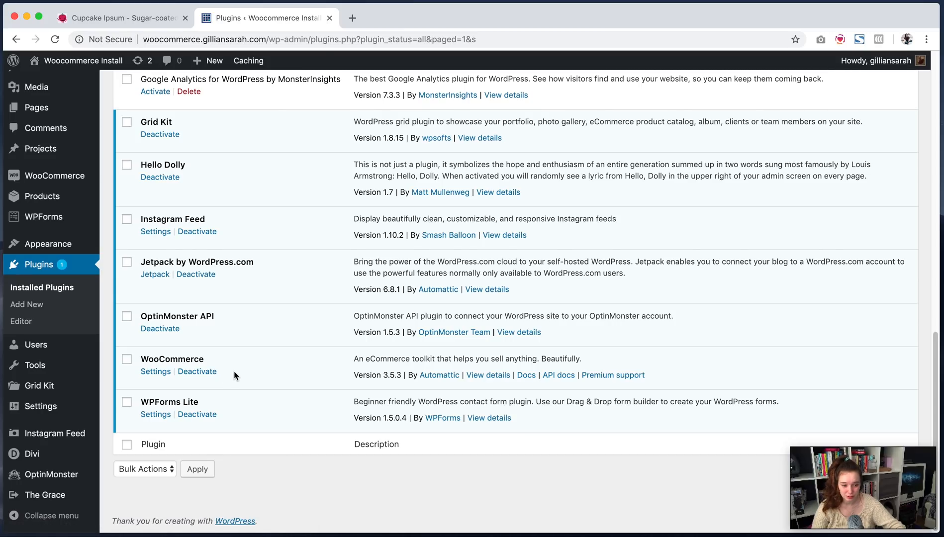
mouse_move(255, 374)
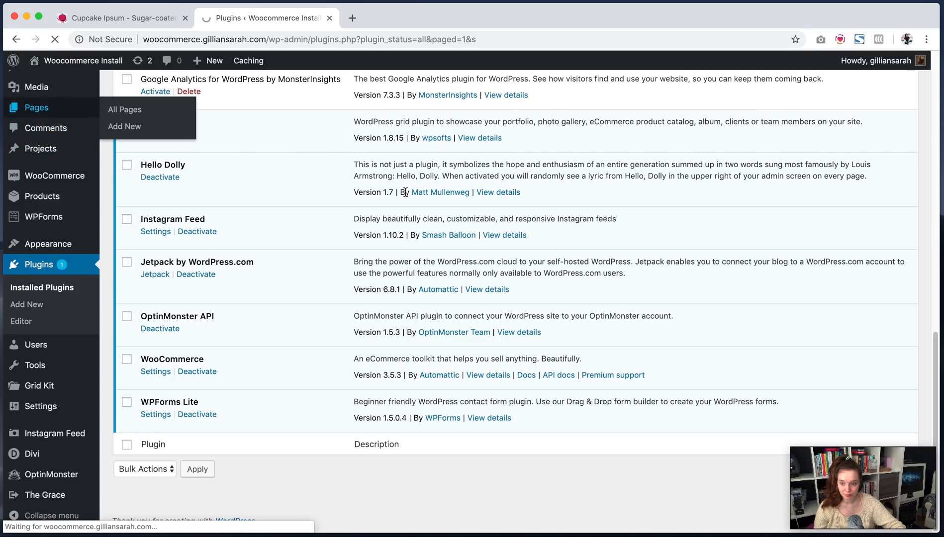
click(125, 109)
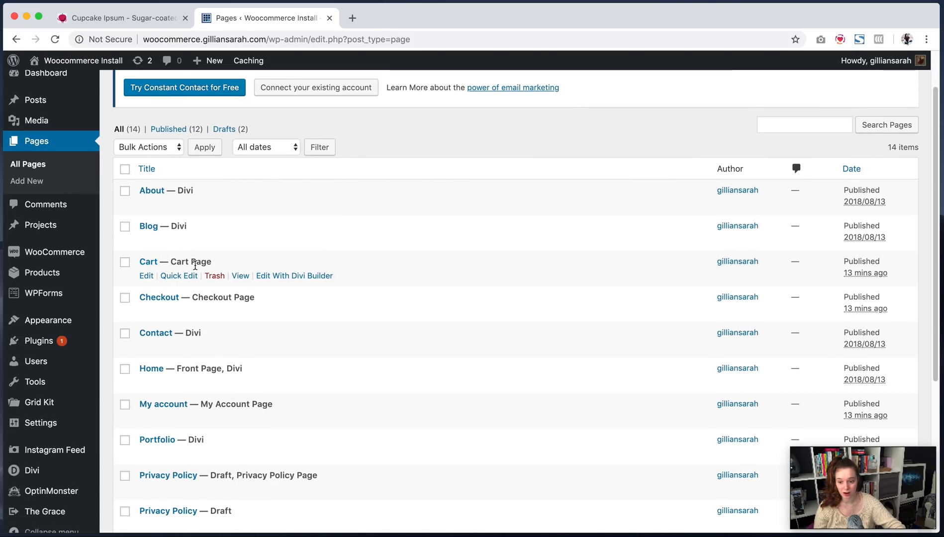
scroll(down, 3)
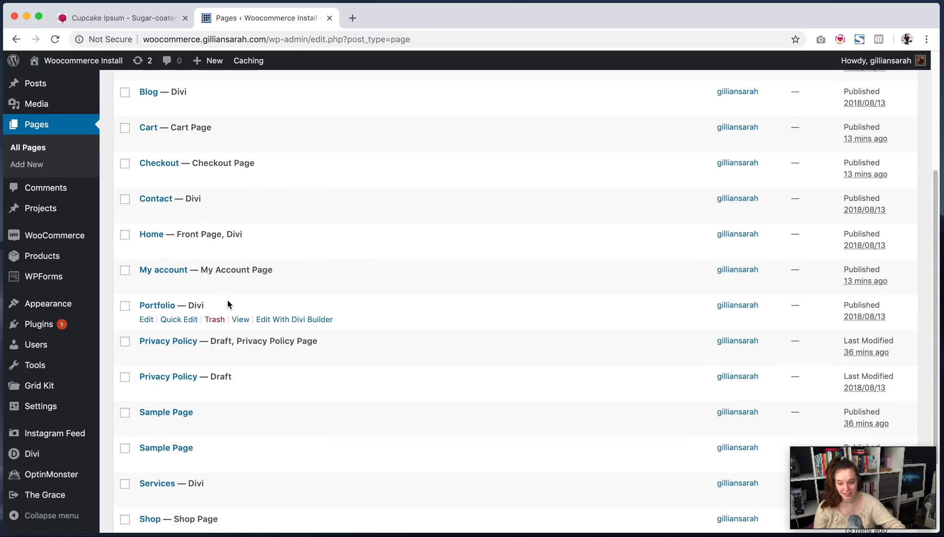
scroll(down, 3)
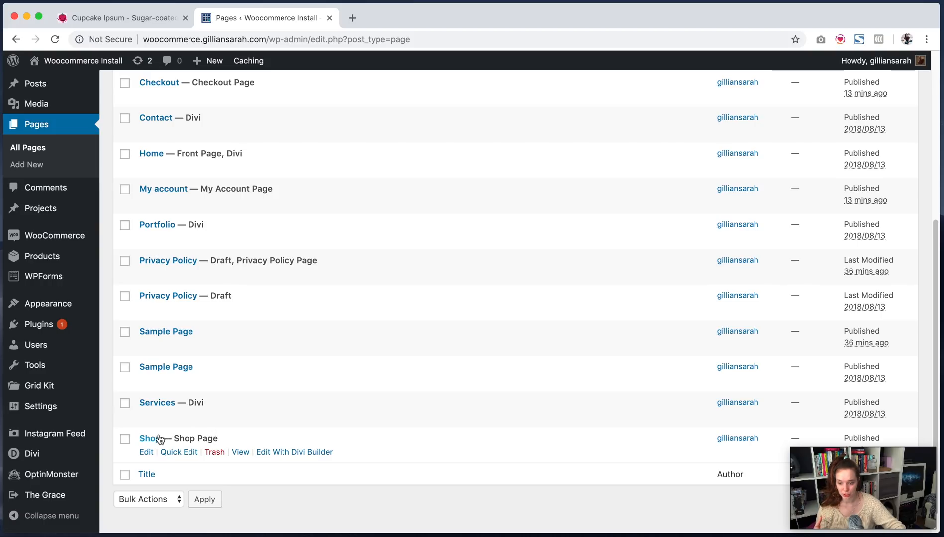
mouse_move(43, 277)
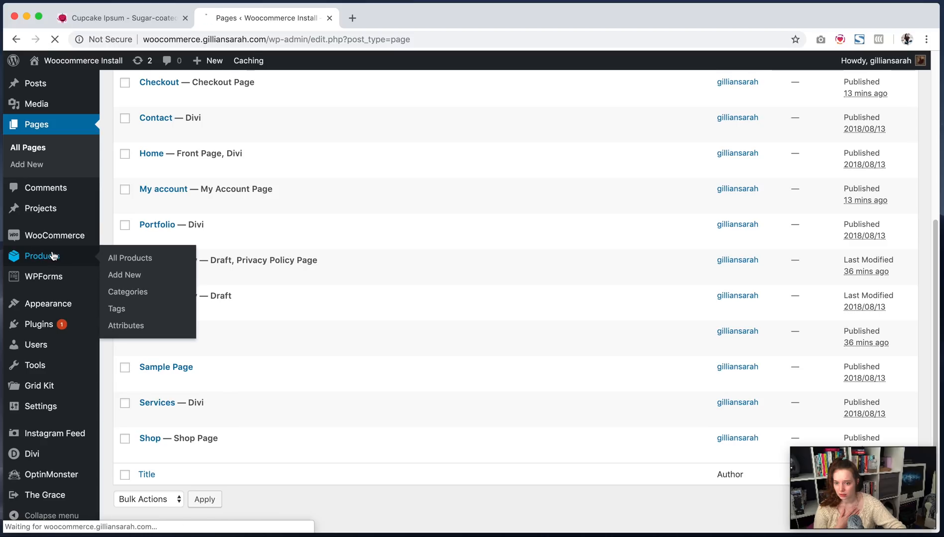
Step: Review the six £49.00 sample products in All Products and start a new product
click(129, 257)
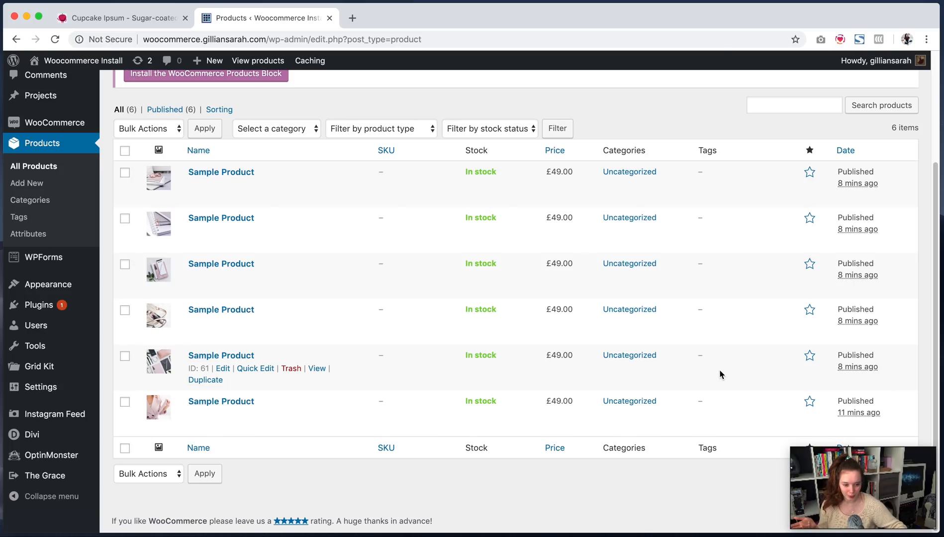
mouse_move(707, 352)
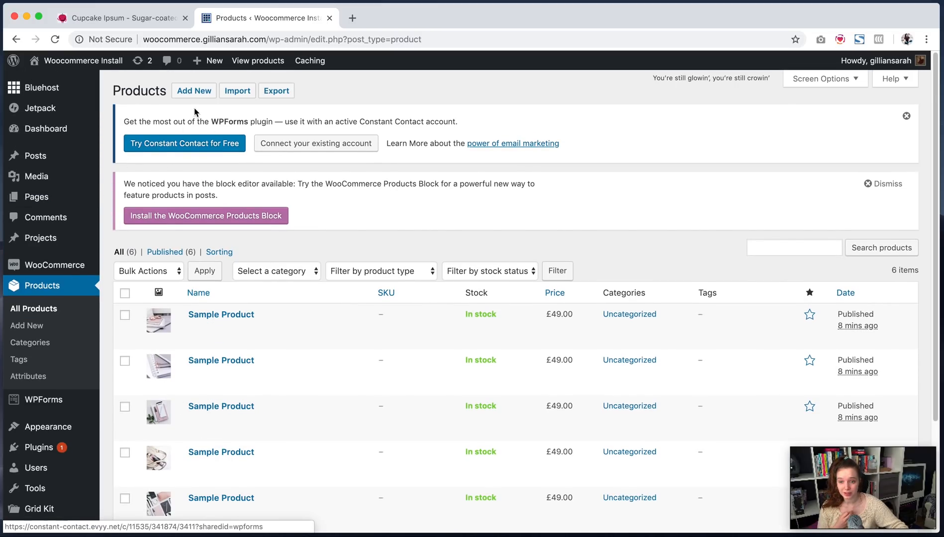
click(194, 90)
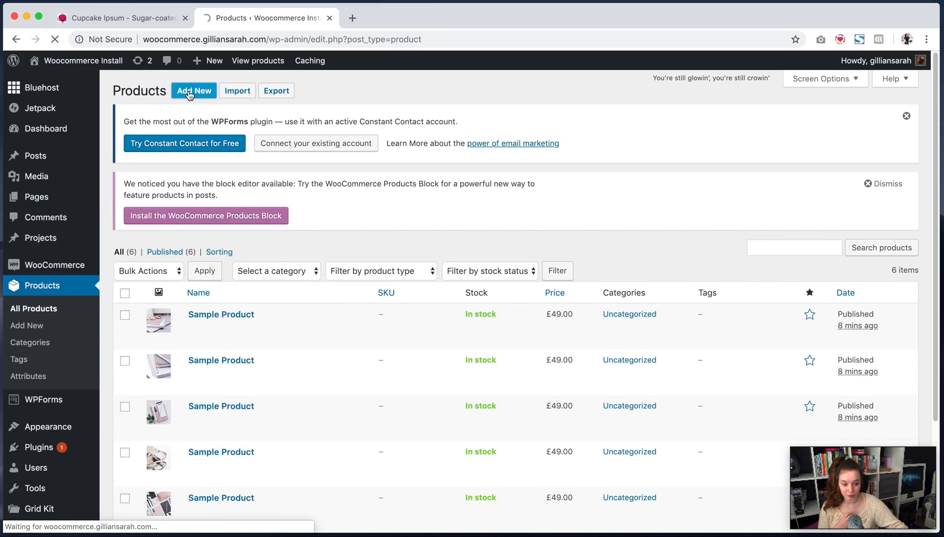
Step: Title the new product 'Sample Product'
click(193, 90)
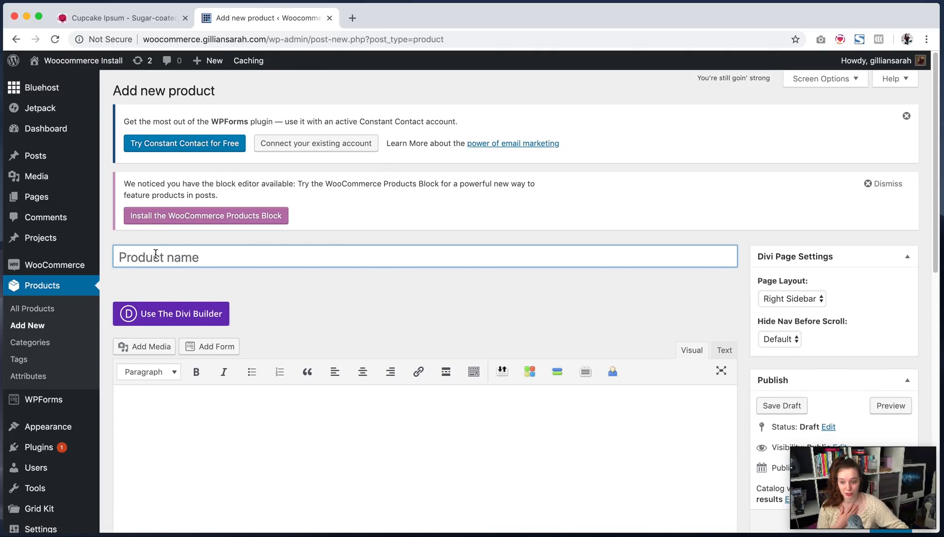
text(Sample Por)
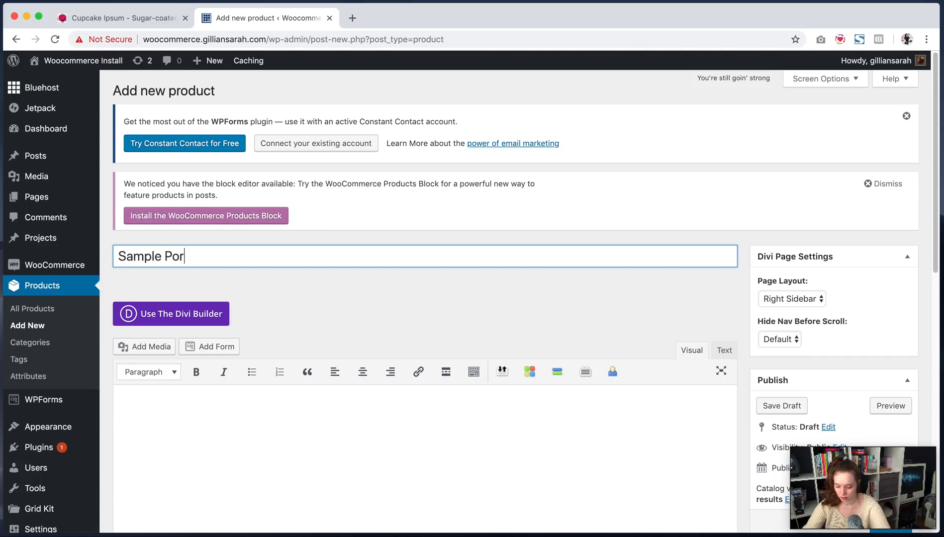
text(duct)
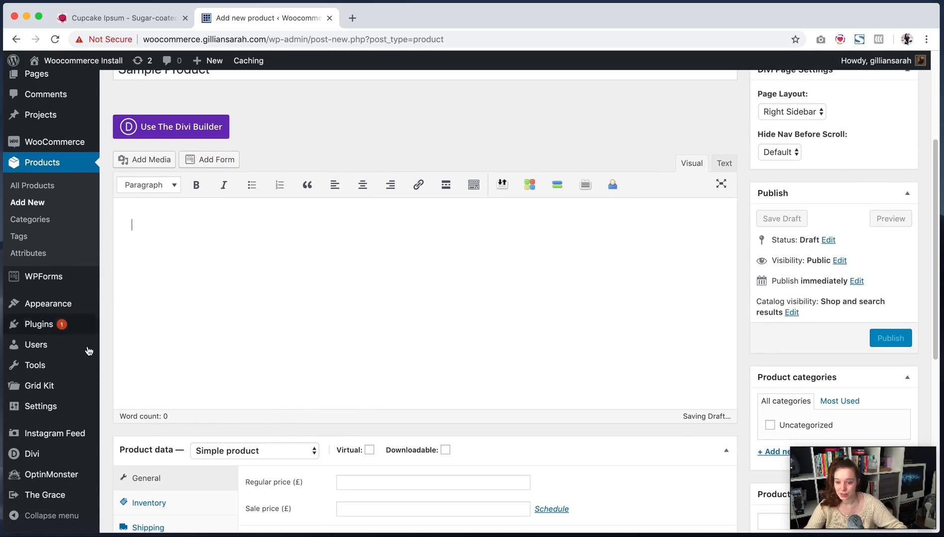
Step: Copy two Cupcake Ipsum paragraphs into the product description and tick Virtual
click(120, 18)
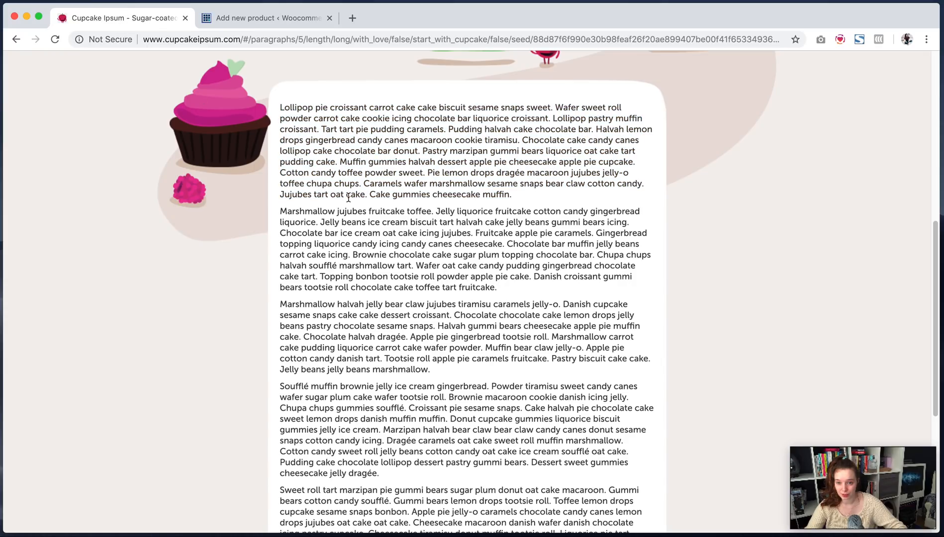
drag(280, 108, 497, 287)
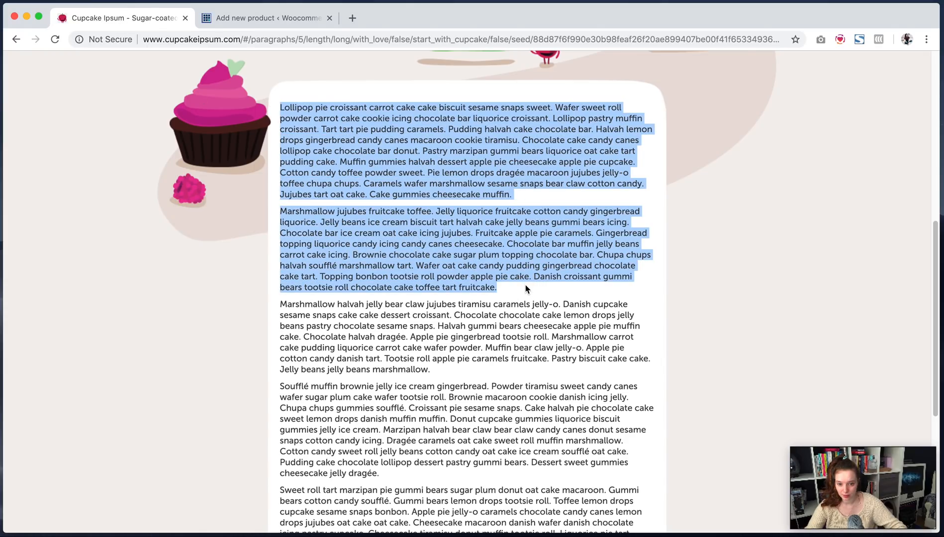
click(265, 17)
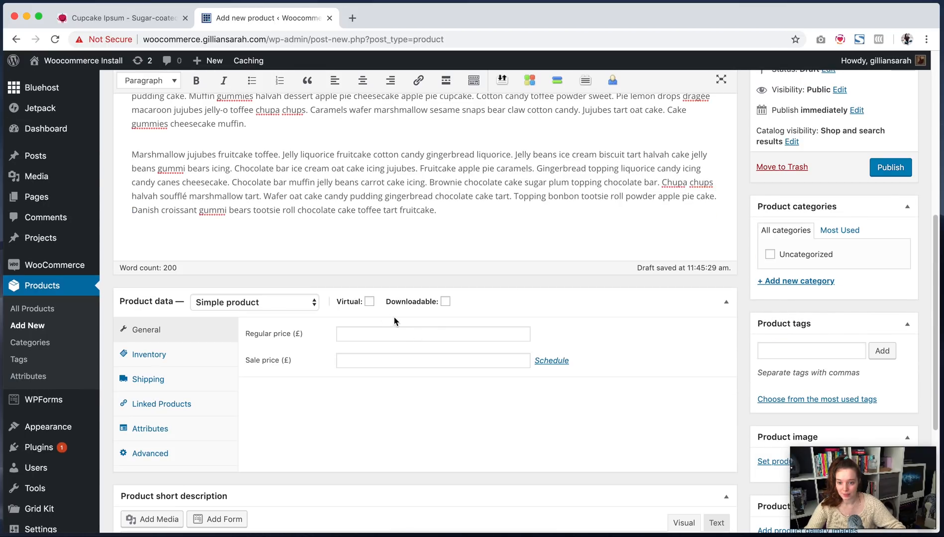
mouse_move(444, 301)
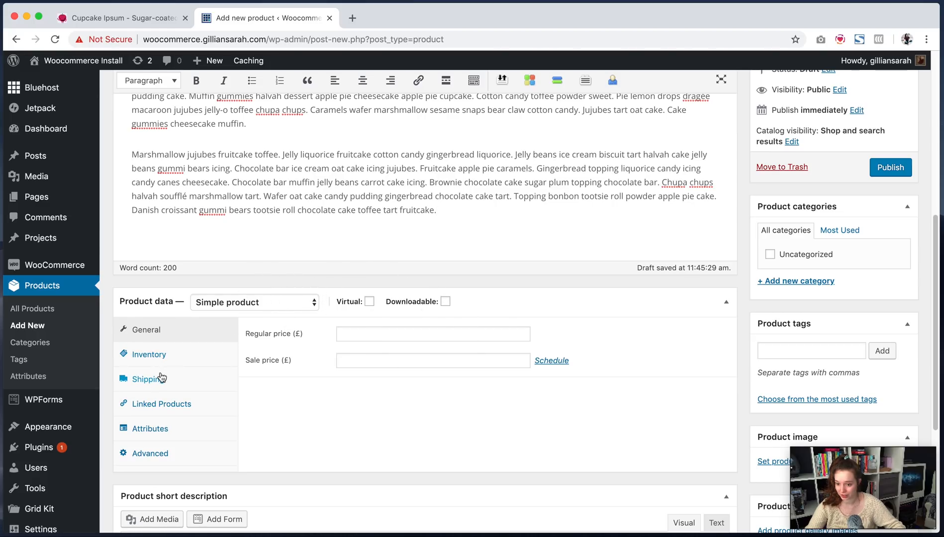
click(370, 301)
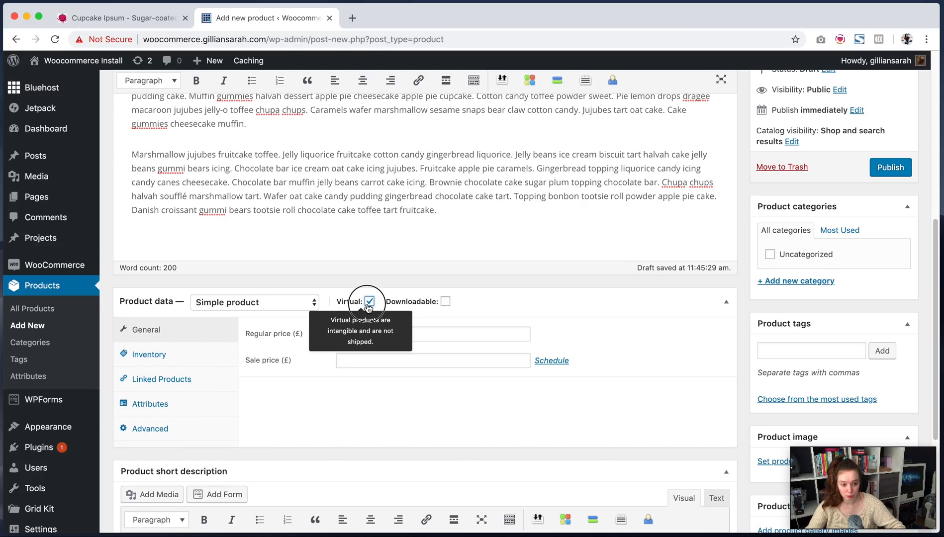
click(446, 301)
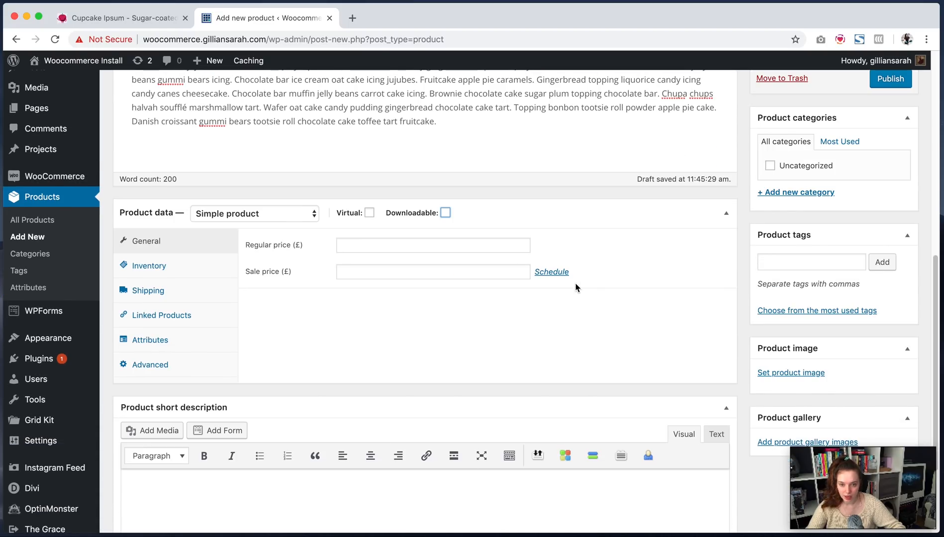
Step: Set the regular price to 25 and copy a Cupcake Ipsum passage for the short description
click(369, 212)
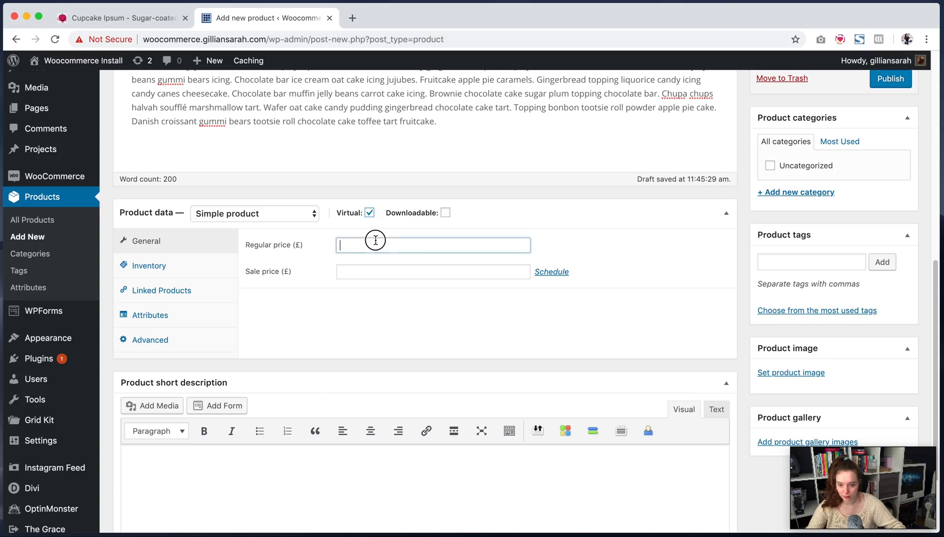
text(25)
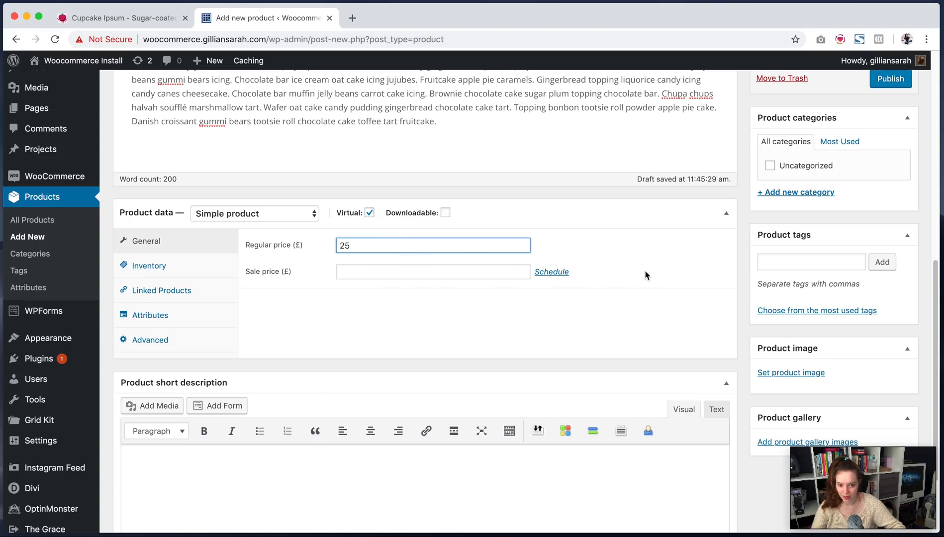
scroll(down, 3)
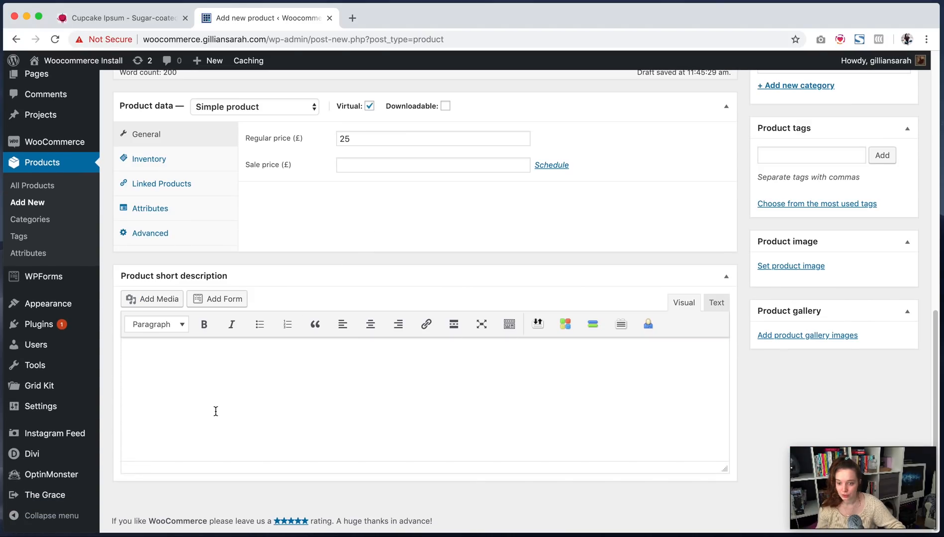
click(121, 18)
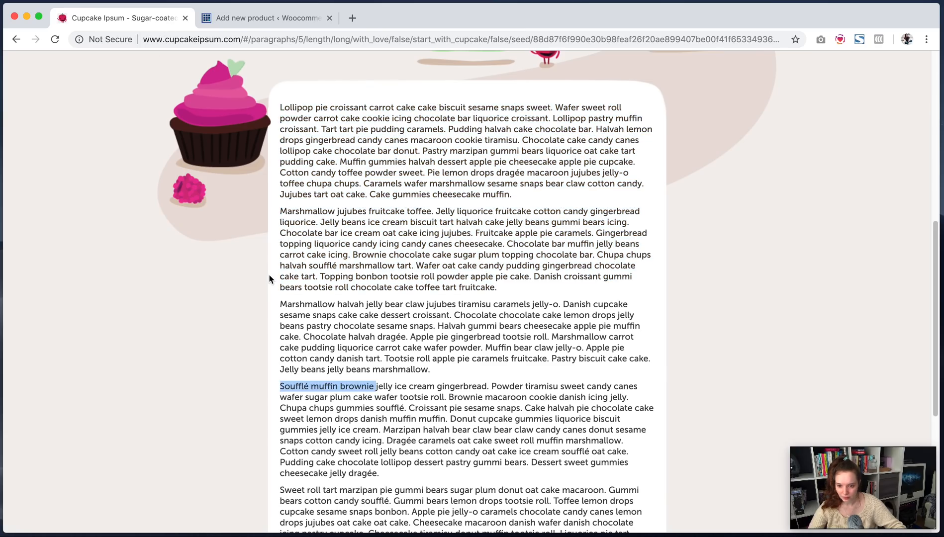
drag(280, 303, 409, 337)
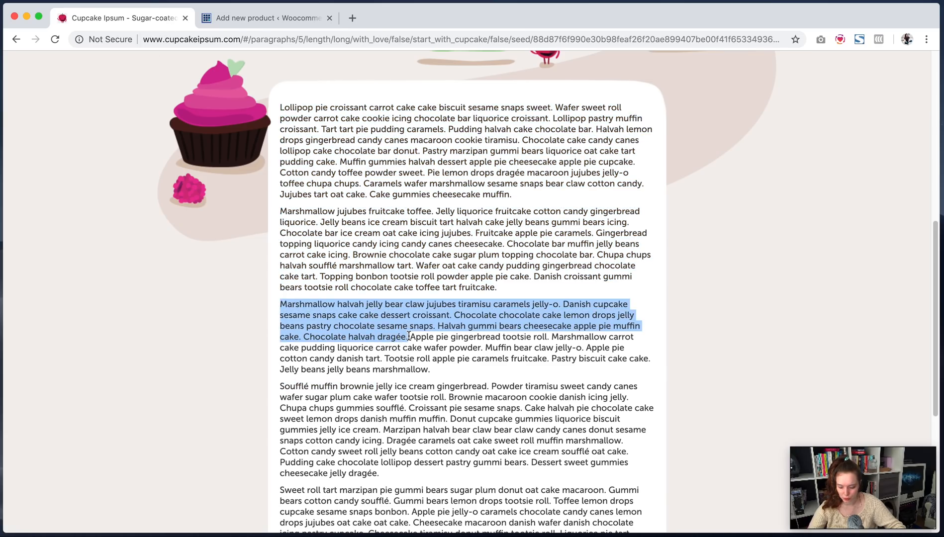
click(265, 17)
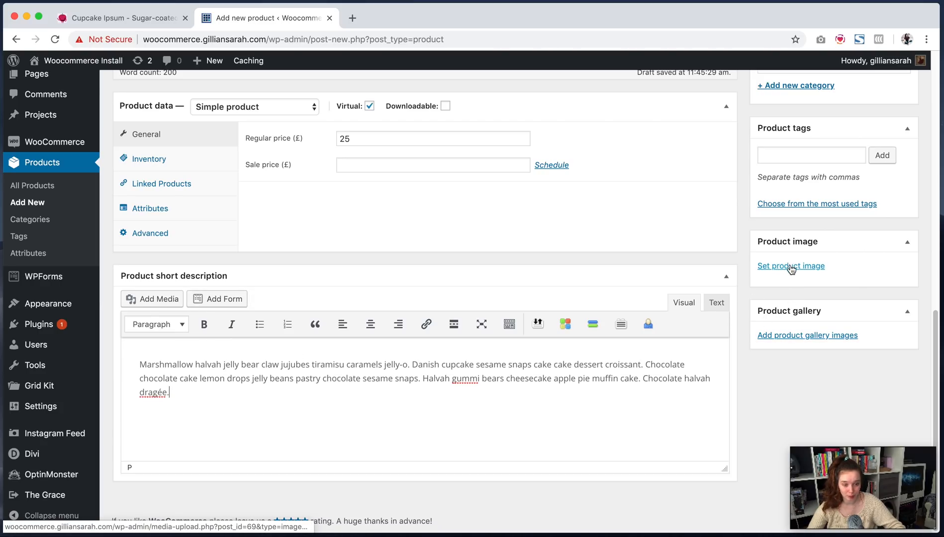
Step: Pick a media library photo as product image, set No Sidebar layout, and publish
click(791, 266)
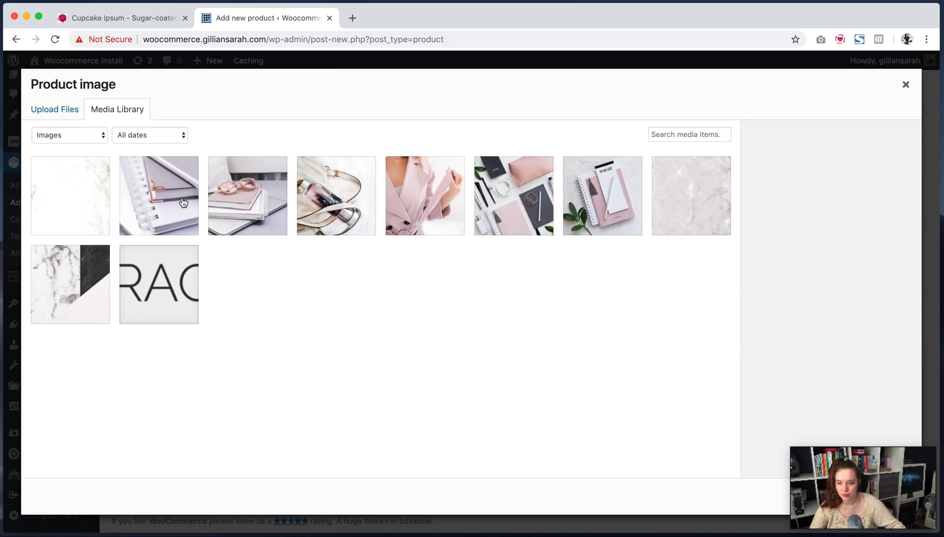
click(424, 195)
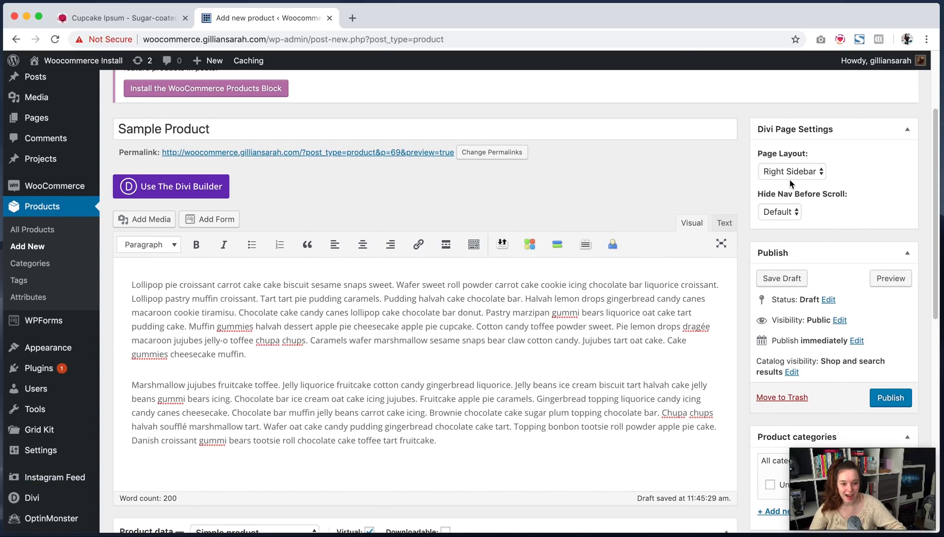
click(792, 171)
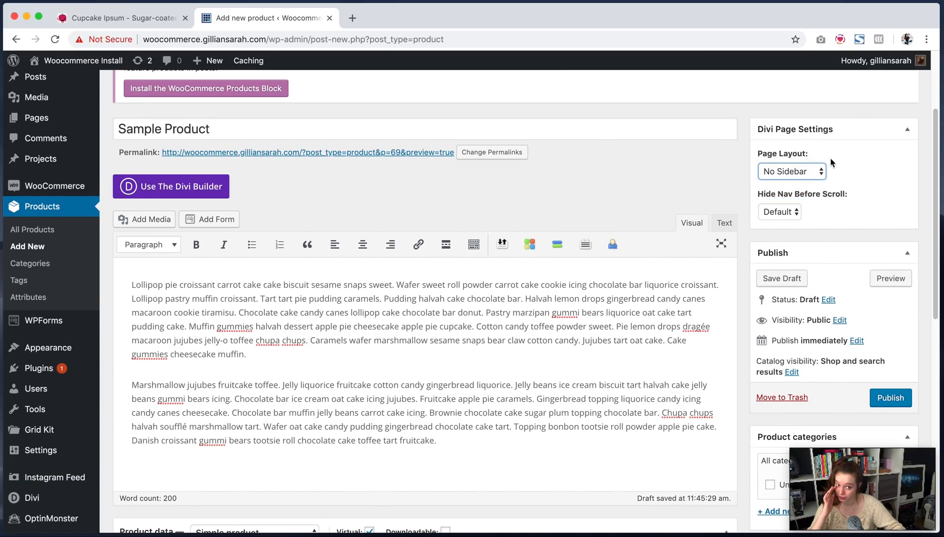
click(890, 398)
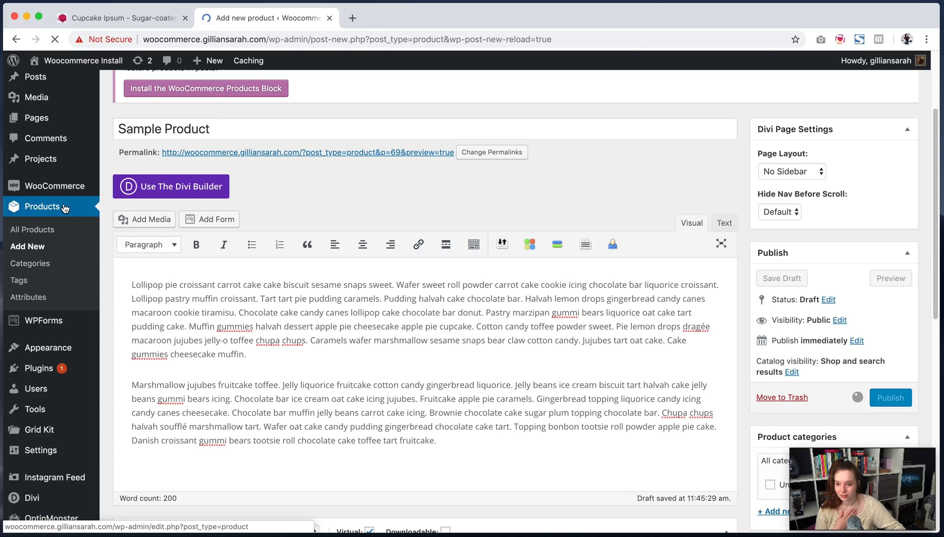
Step: Publish the product, view the live Shop page of seven £49.00 products, and open the first
click(890, 398)
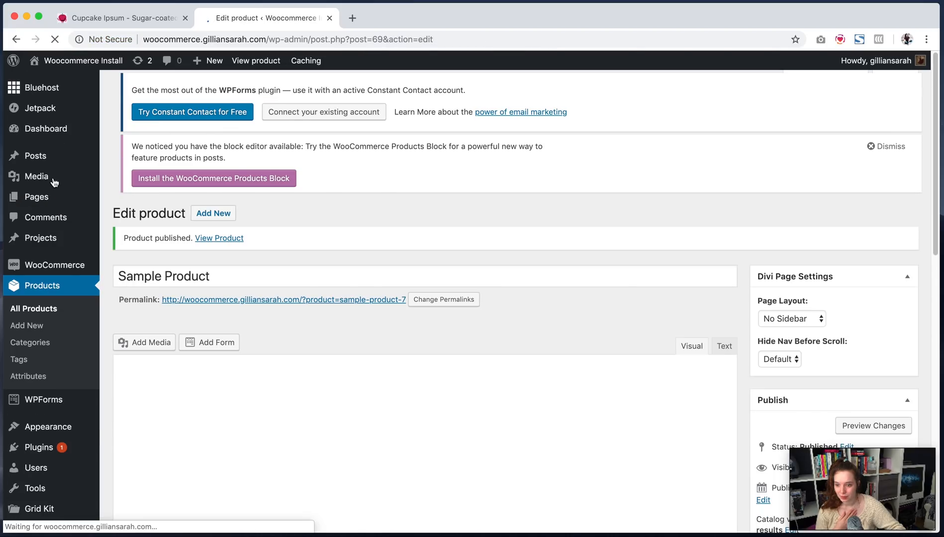
mouse_move(36, 196)
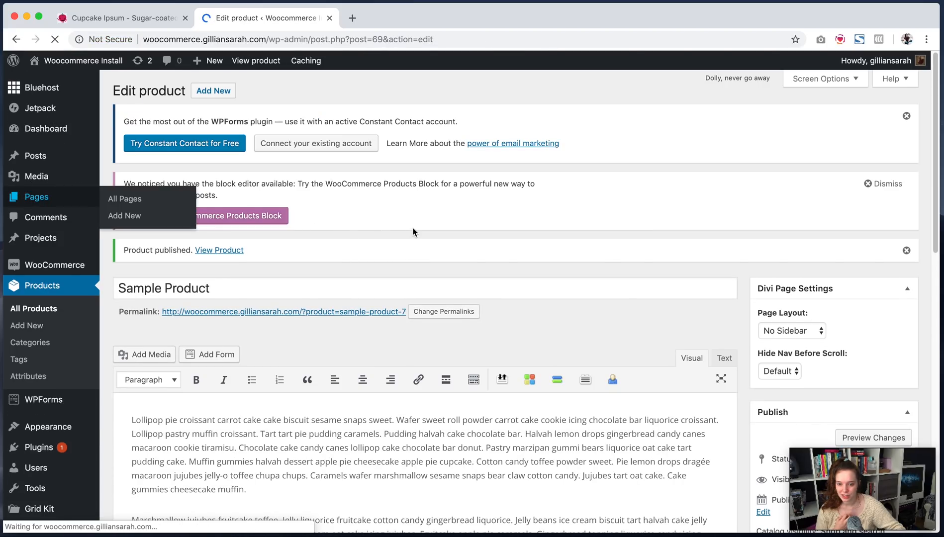
click(125, 198)
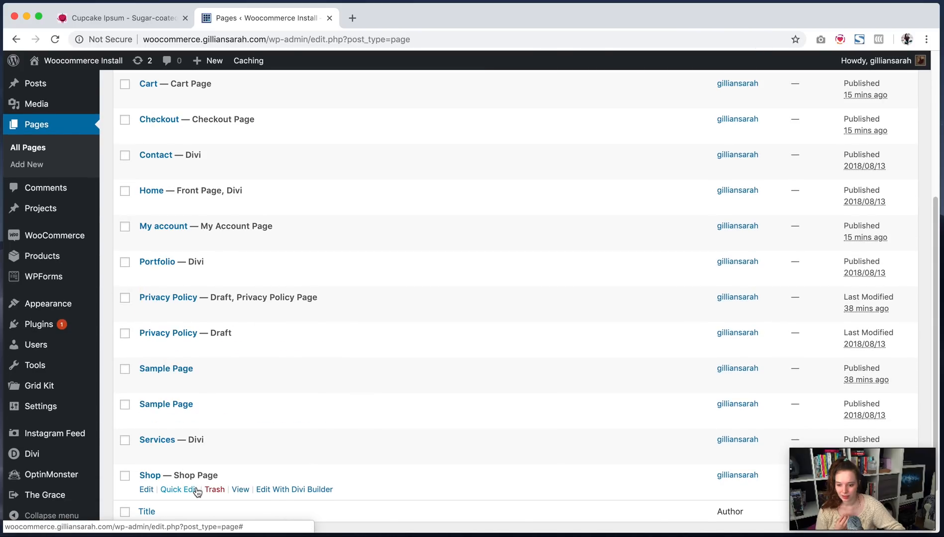
click(240, 489)
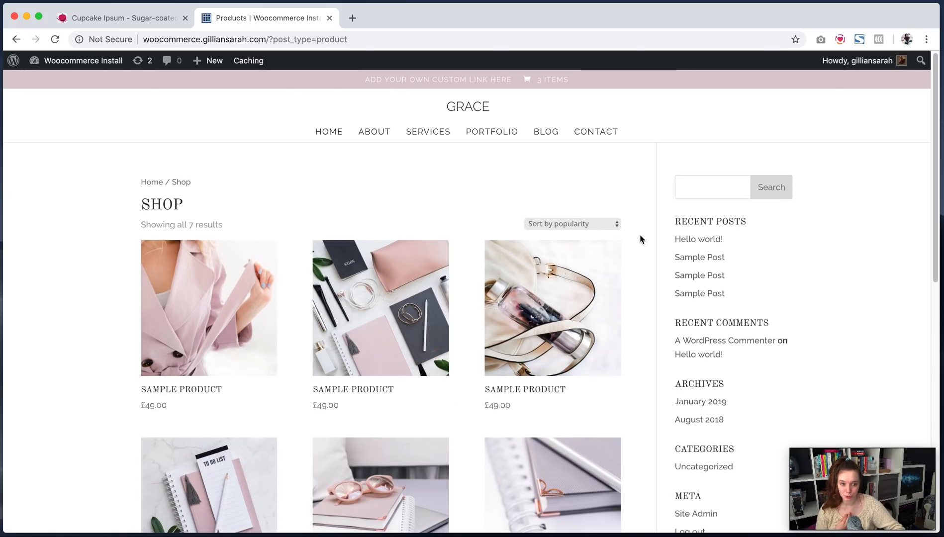
scroll(down, 3)
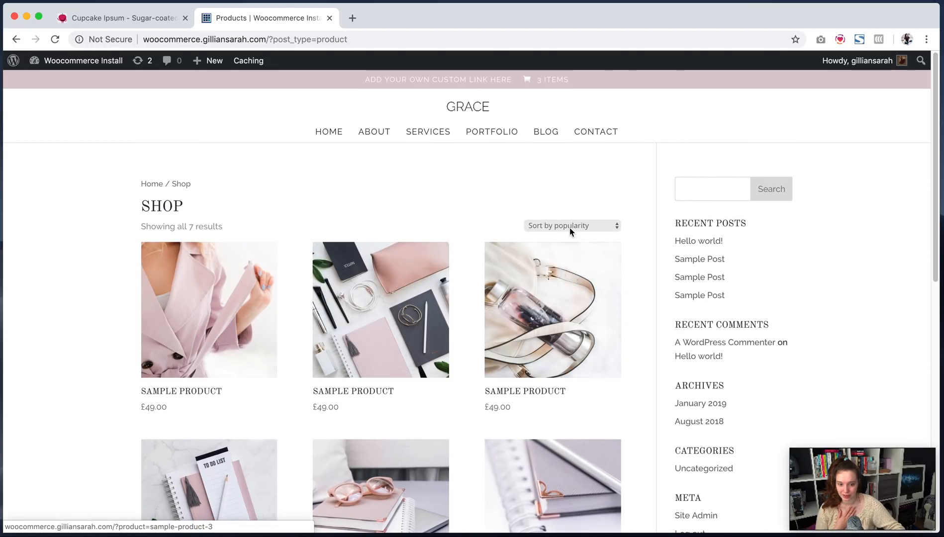
scroll(down, 3)
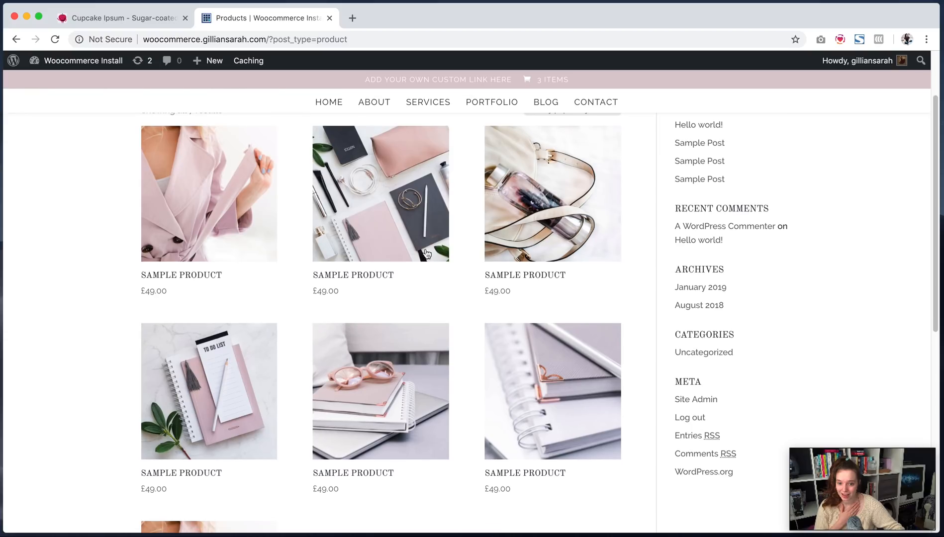
scroll(down, 3)
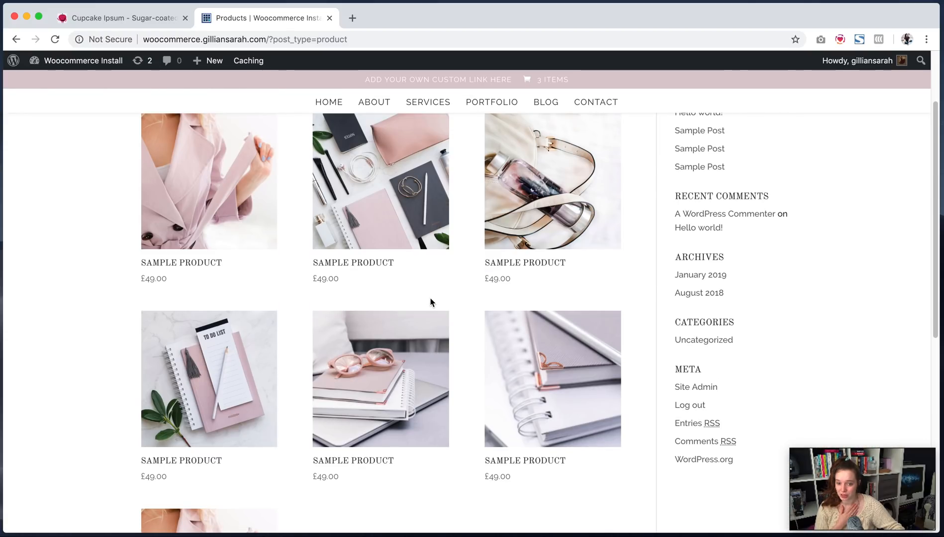
scroll(down, 3)
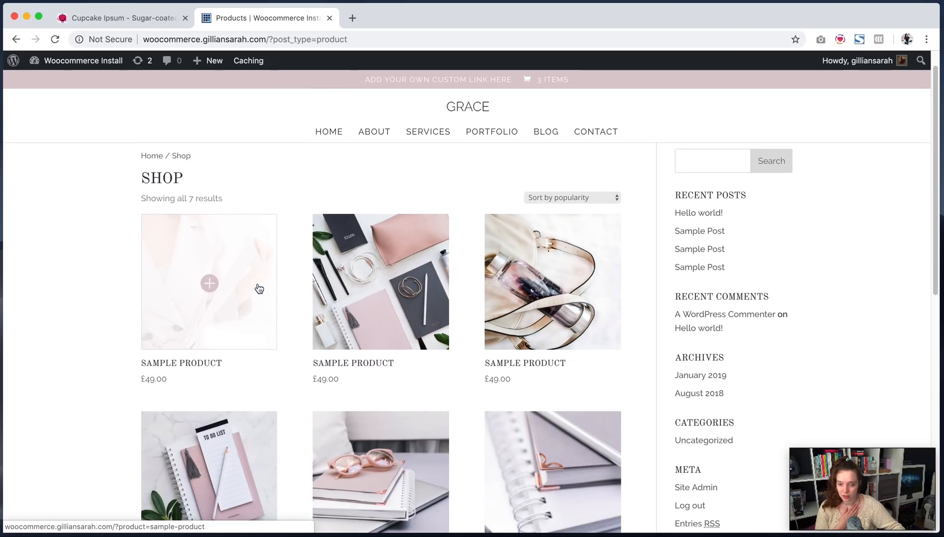
click(209, 282)
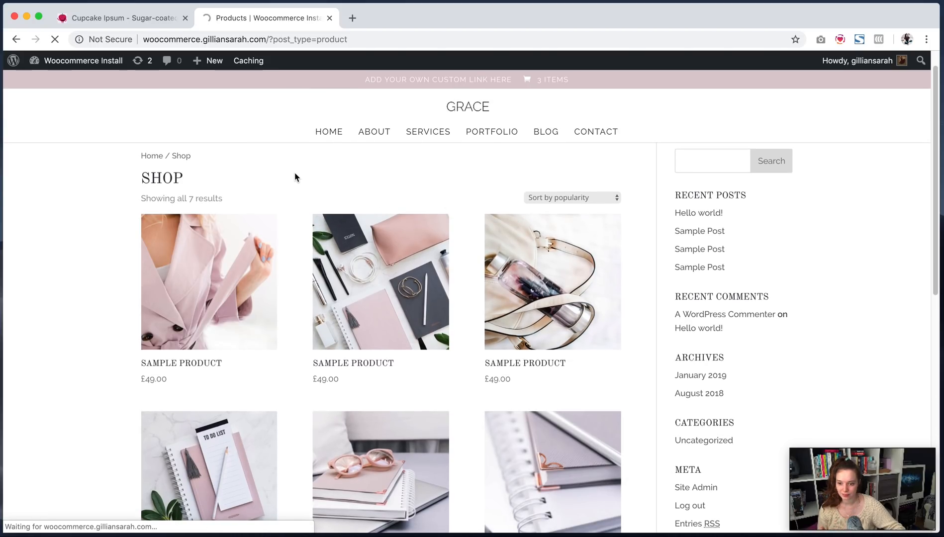
Step: Set the Sample Product quantity to 4 and add it to the cart
click(208, 281)
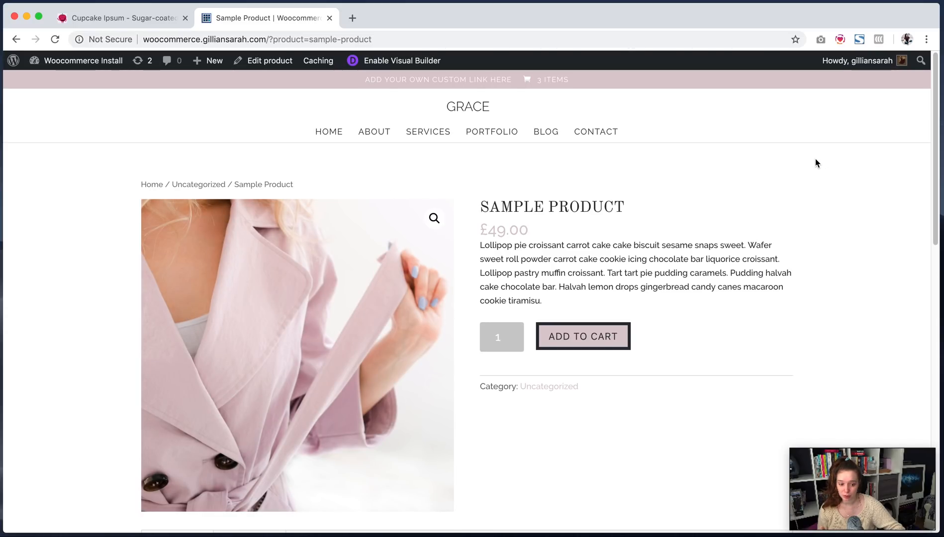
mouse_move(810, 301)
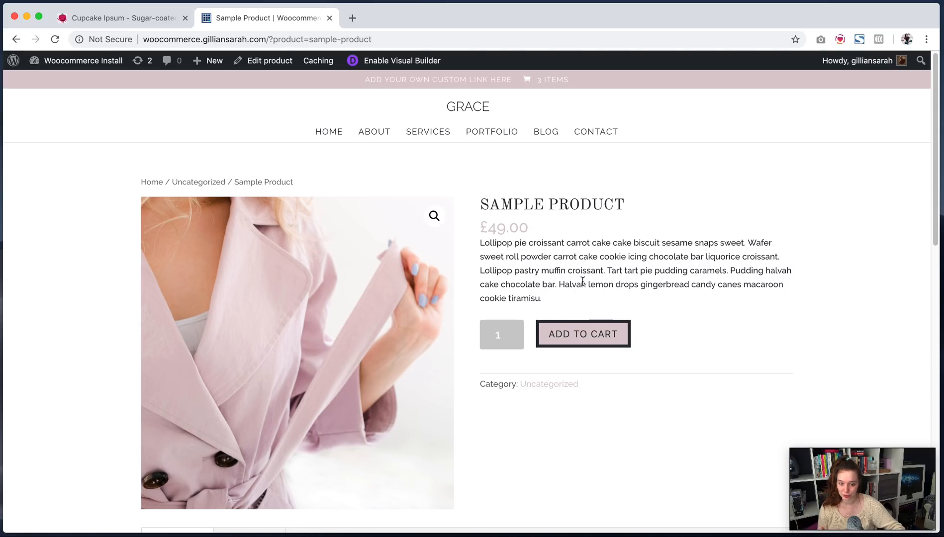
click(519, 332)
text(4)
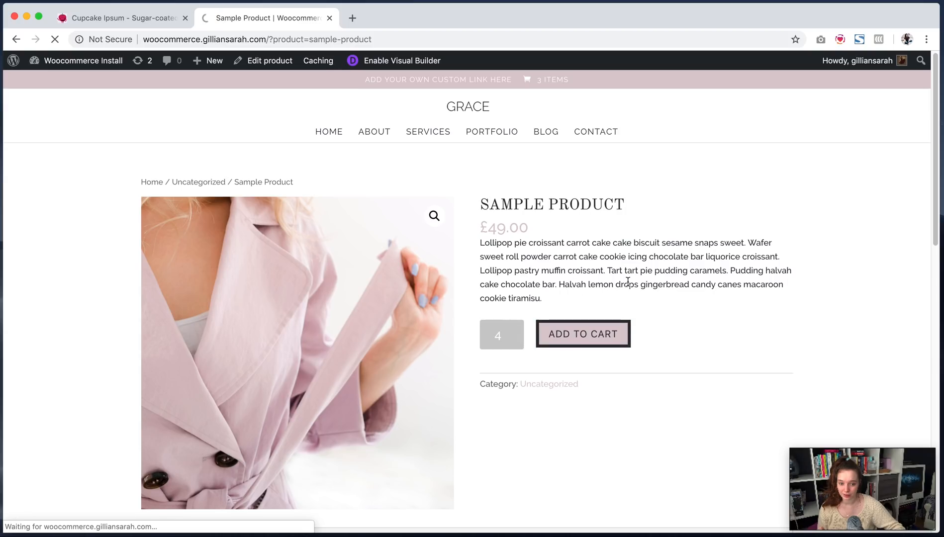
click(581, 334)
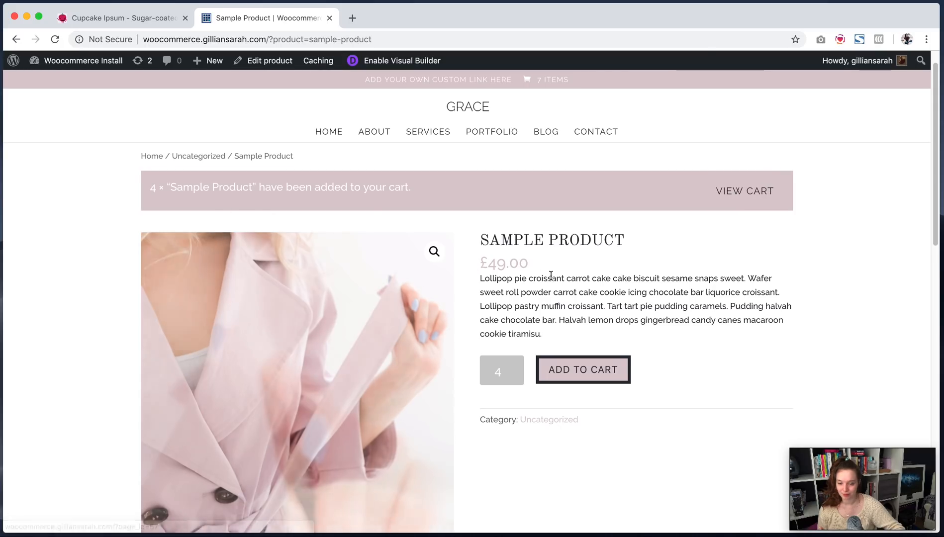
Step: Browse the product's Reviews and Description tabs, then add four Sample Products to the cart
scroll(down, 3)
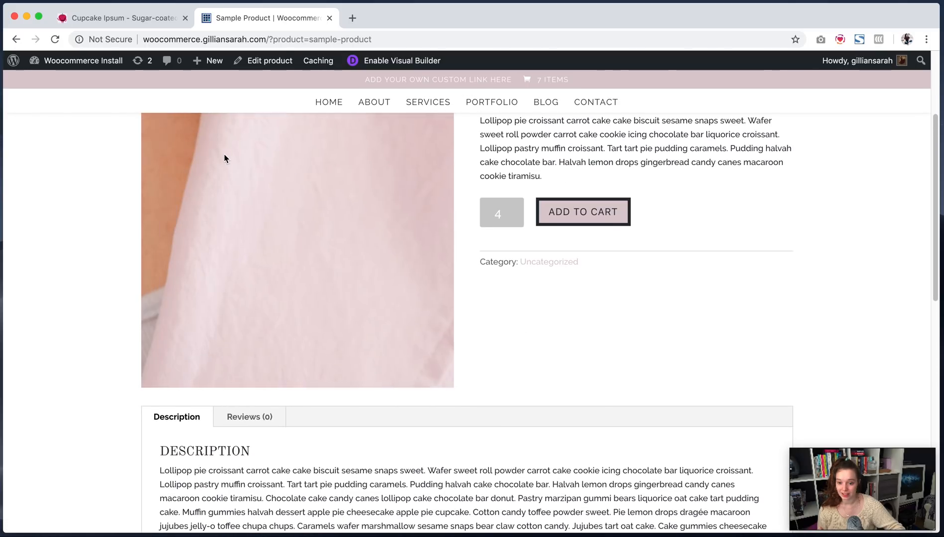
scroll(down, 3)
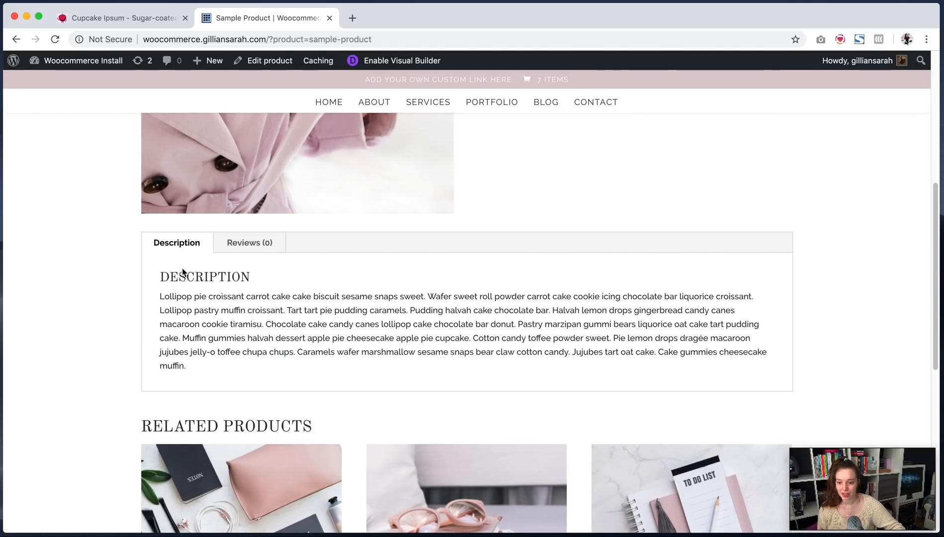
click(248, 242)
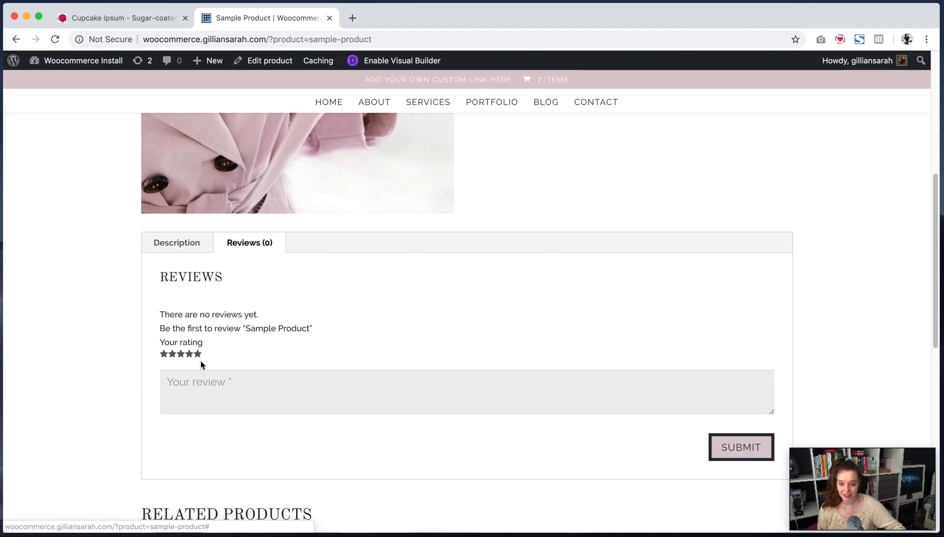
click(176, 242)
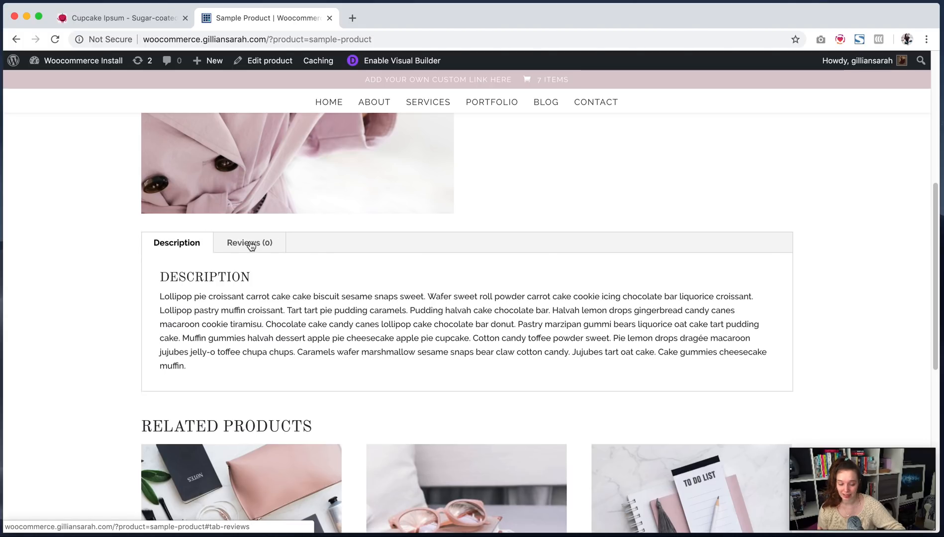
mouse_move(433, 262)
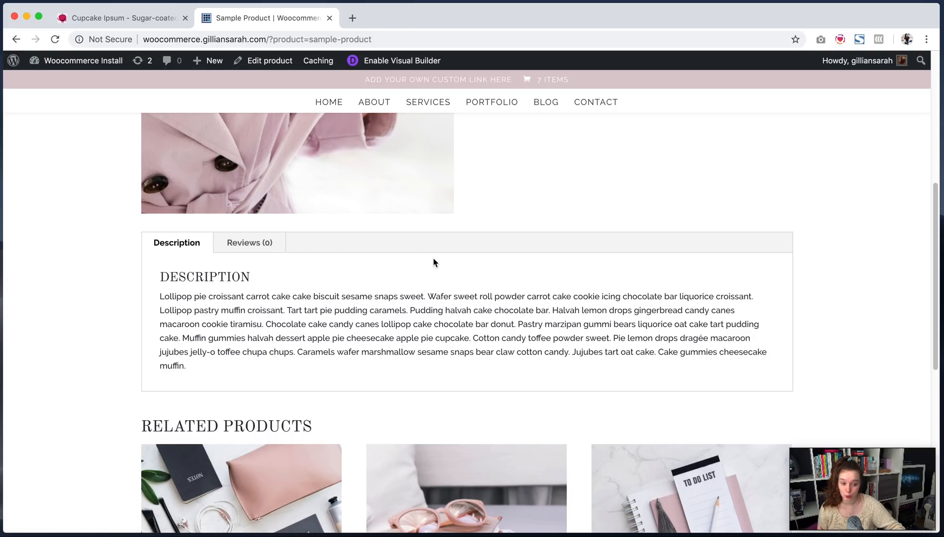
scroll(up, 3)
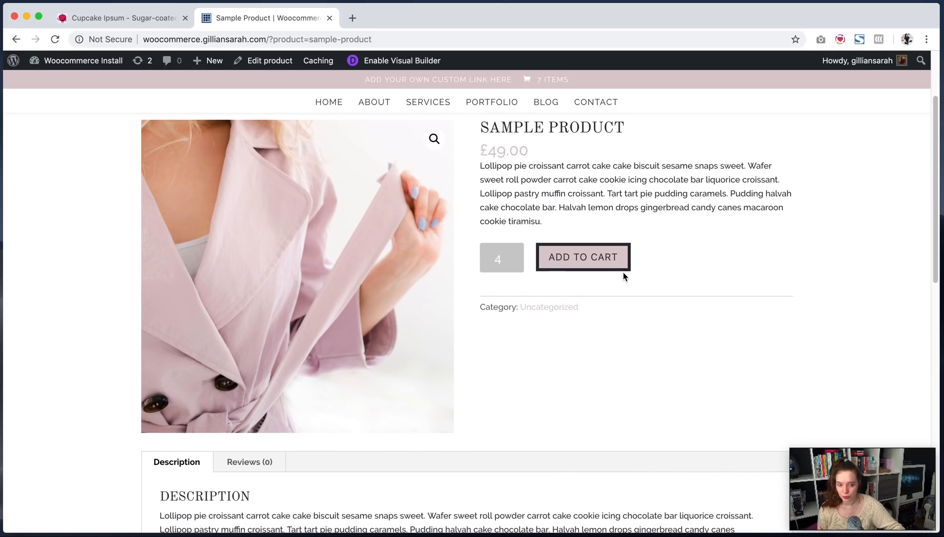
scroll(down, 3)
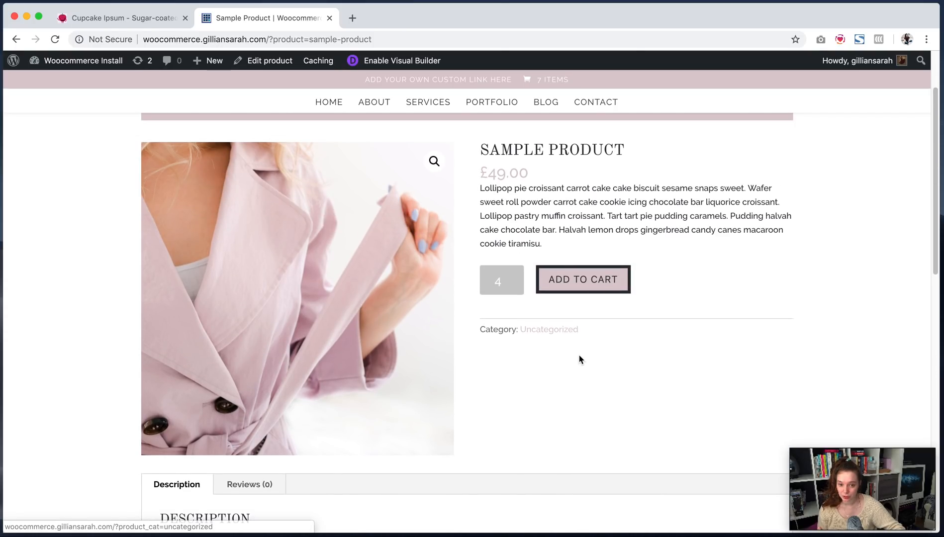
click(583, 279)
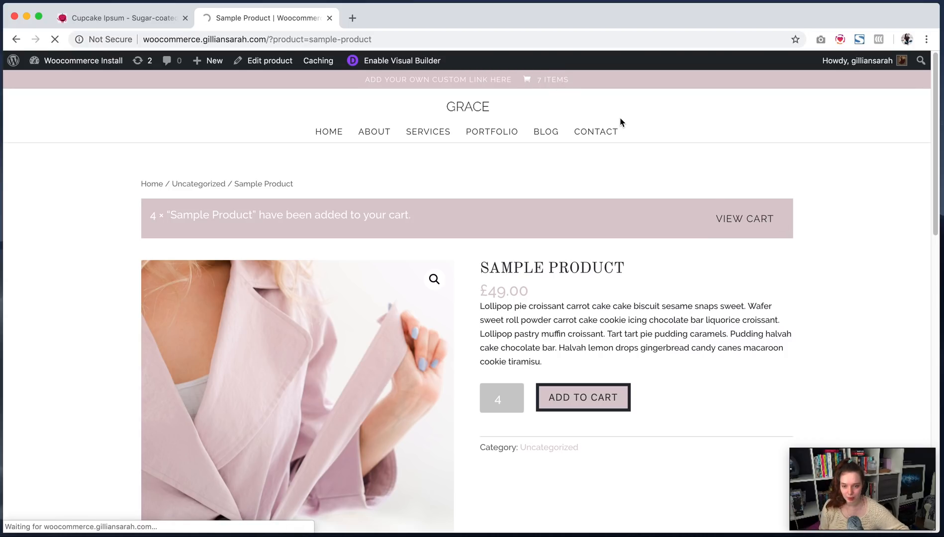
Step: In the cart, change the Sample Product quantity to 2 and update, totalling £98.00
click(744, 219)
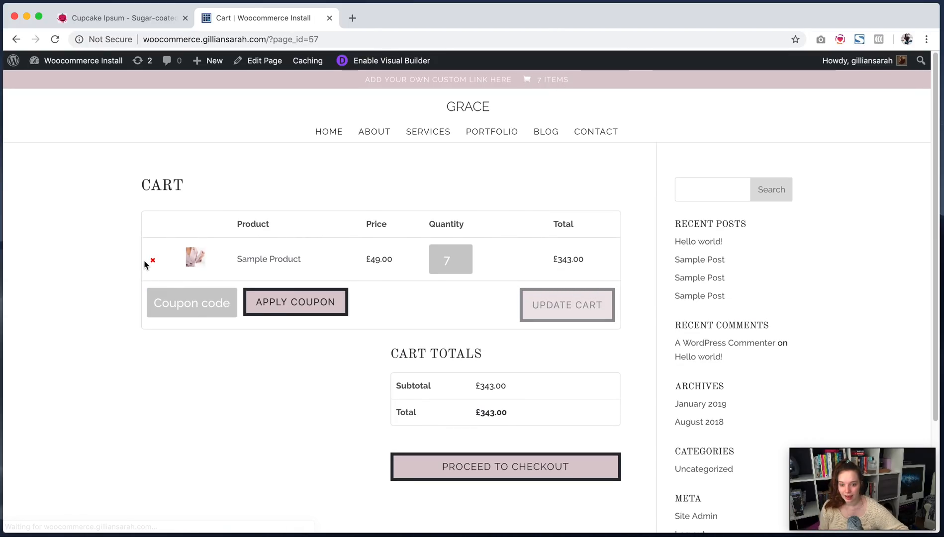
mouse_move(279, 277)
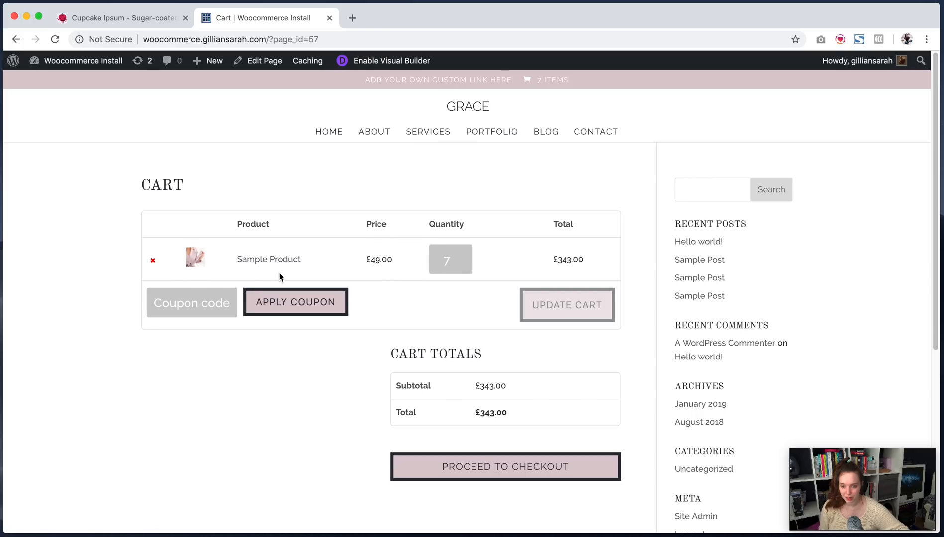
click(192, 303)
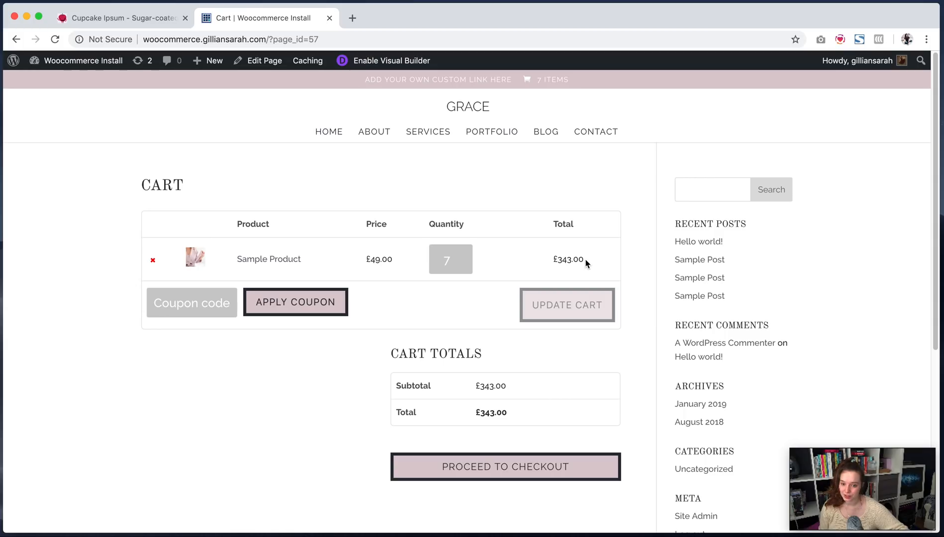
mouse_move(194, 373)
text(2)
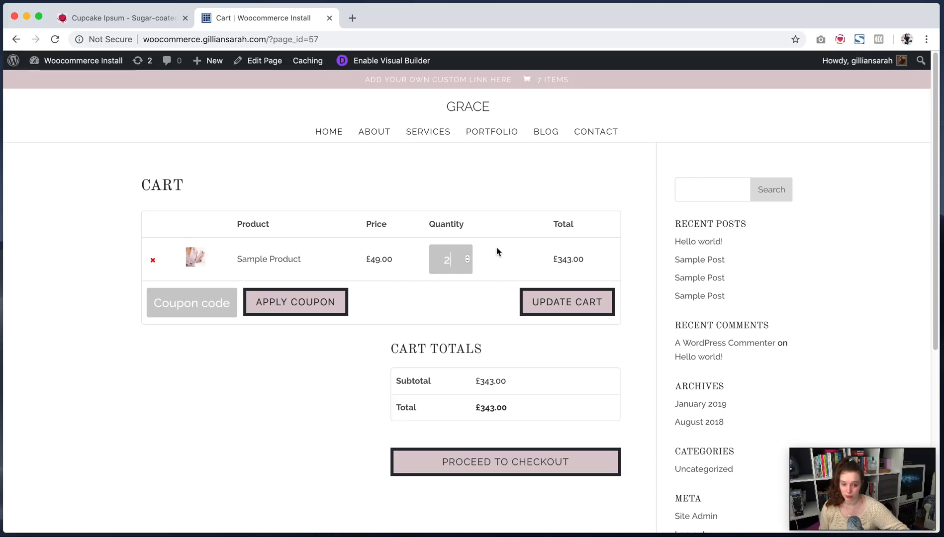
click(565, 302)
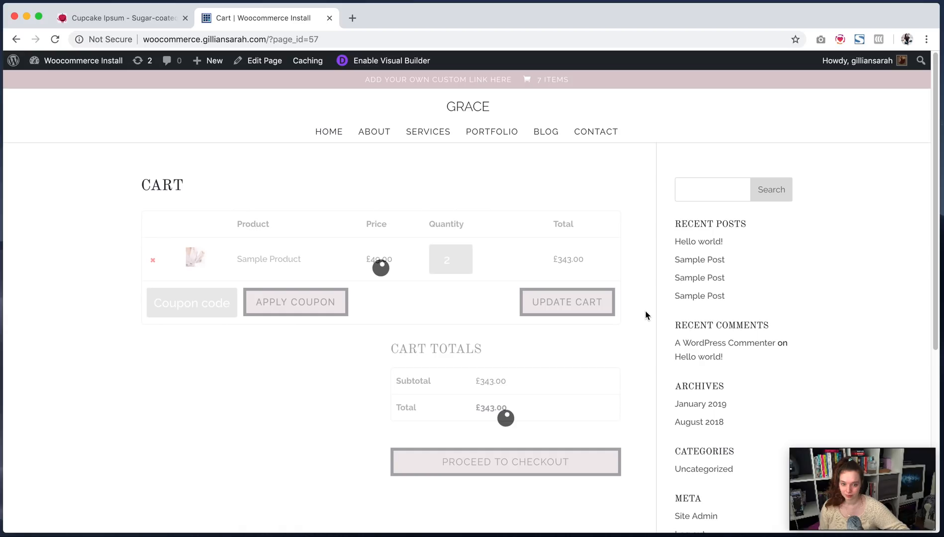
click(566, 301)
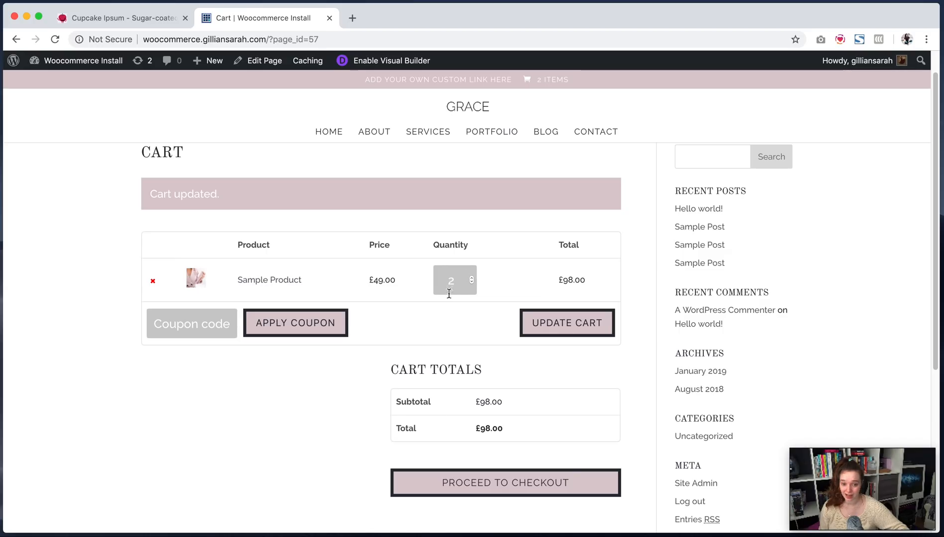
mouse_move(513, 408)
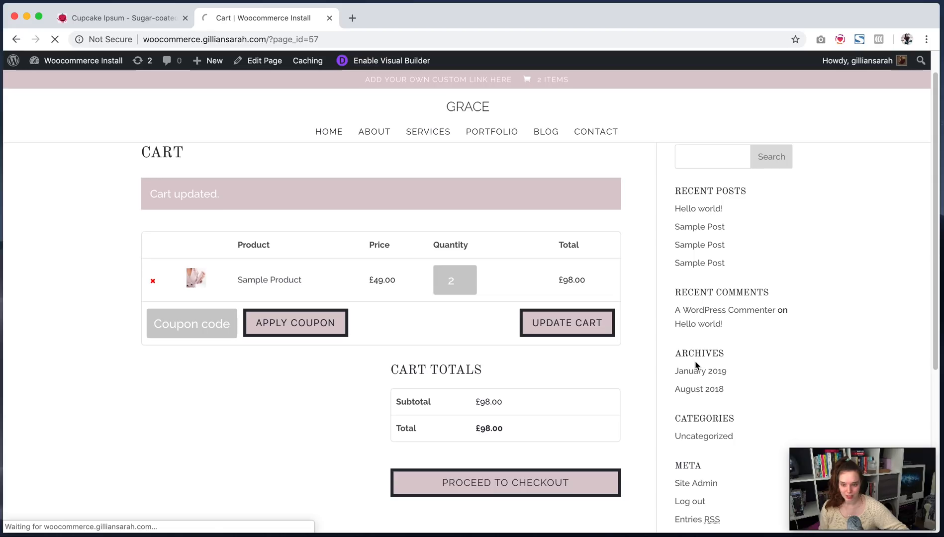
Step: Proceed to checkout and review the £98.00 order and its no-payment-methods notice
click(504, 483)
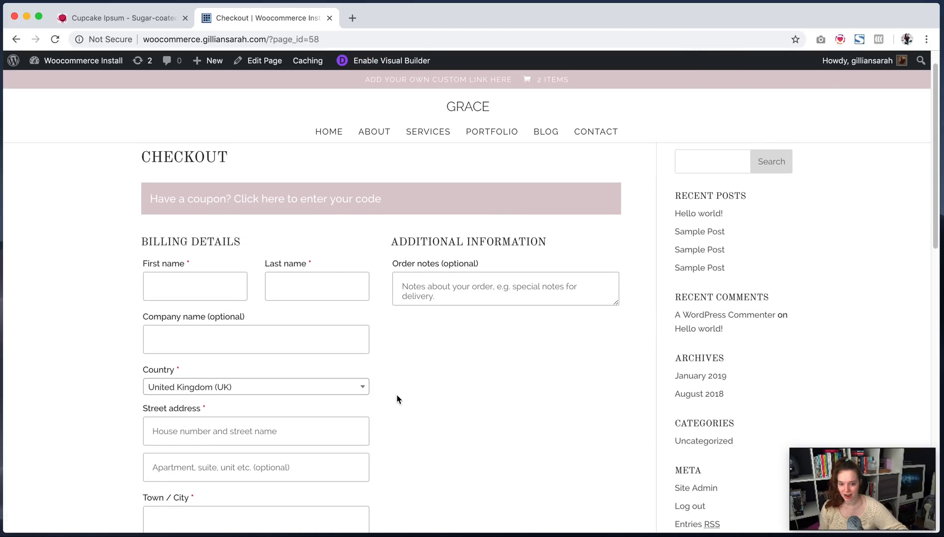
scroll(down, 3)
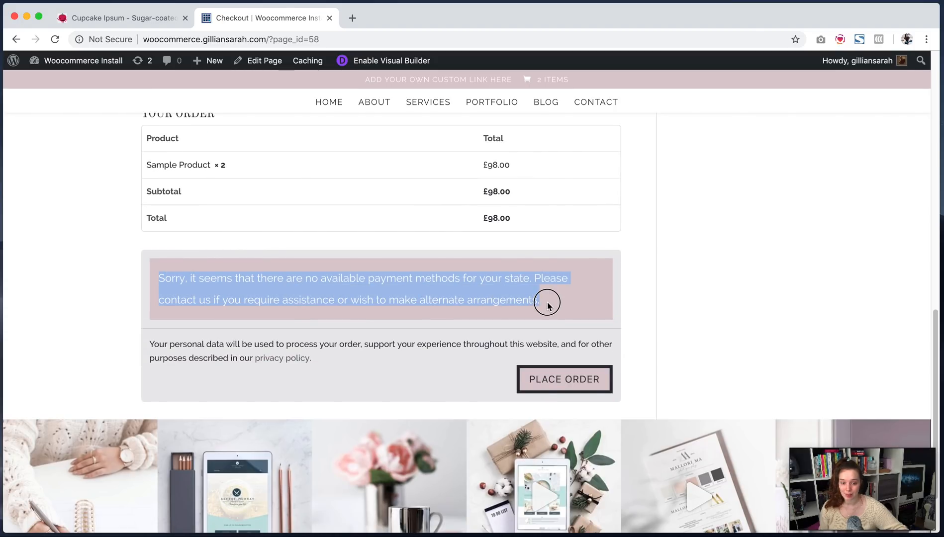
click(580, 300)
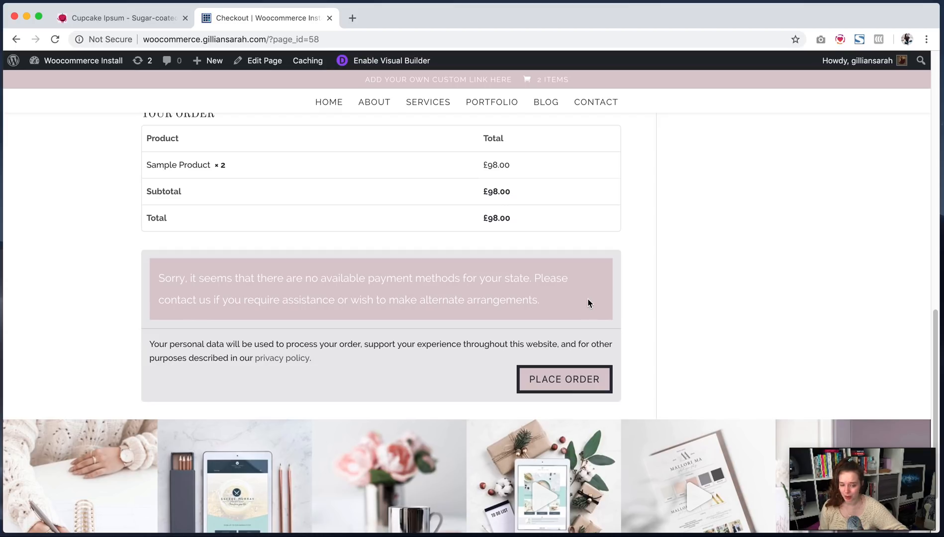
mouse_move(577, 305)
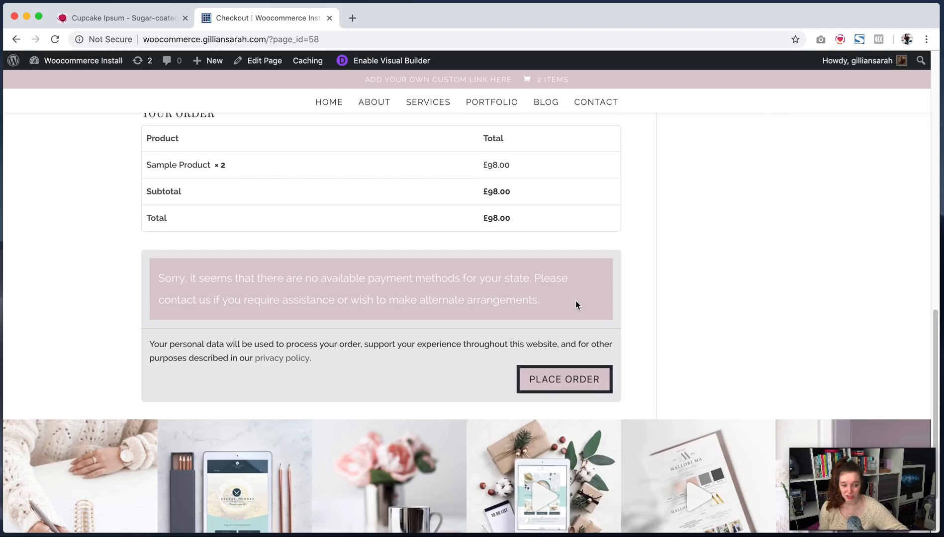
mouse_move(600, 301)
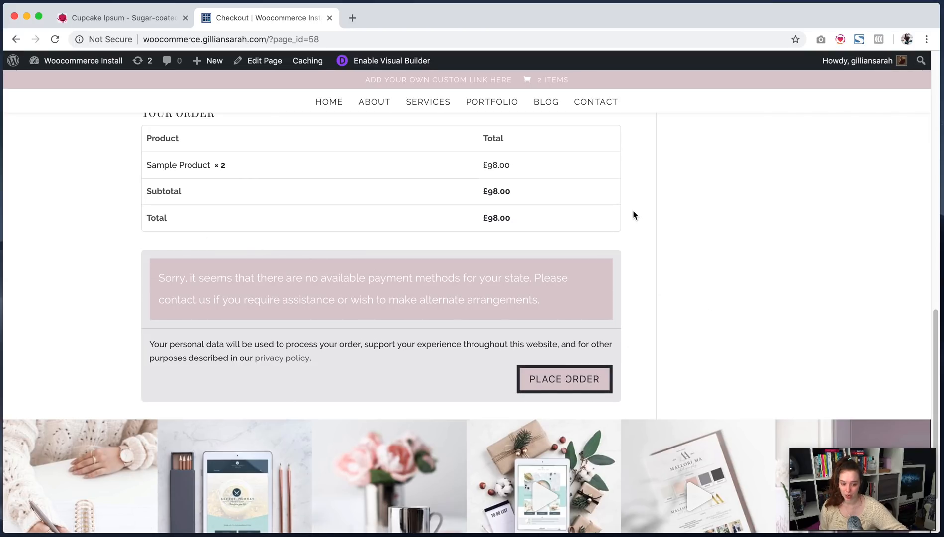
mouse_move(686, 224)
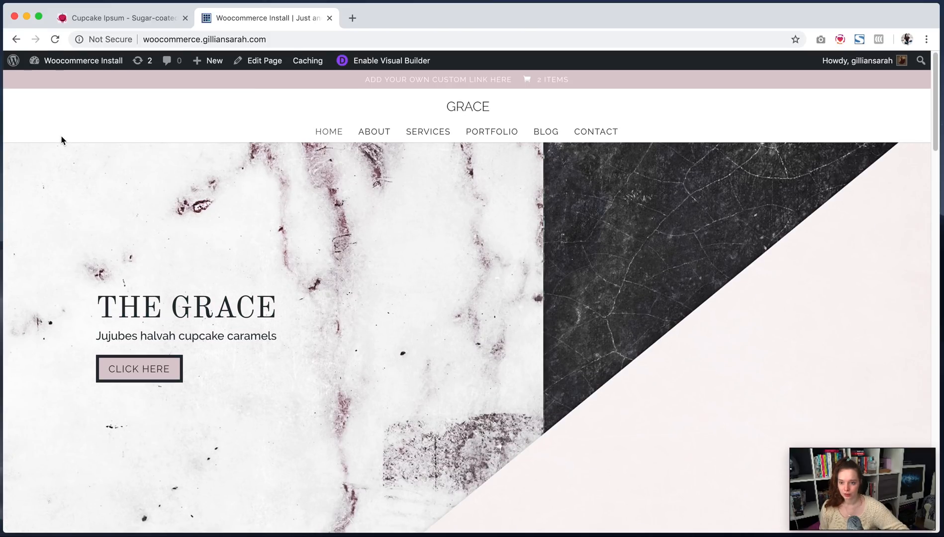
Step: Open the Theme Customizer from the site name in the admin bar
click(84, 61)
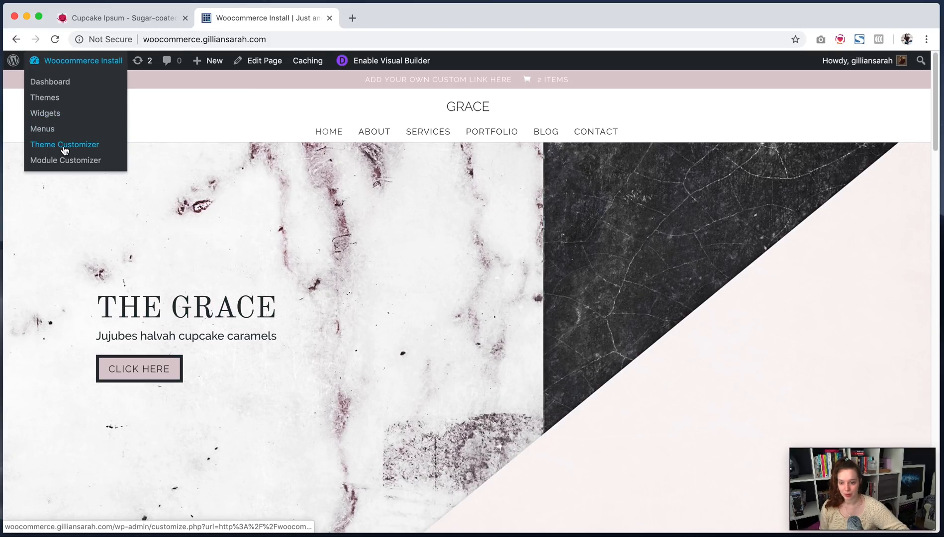
click(65, 144)
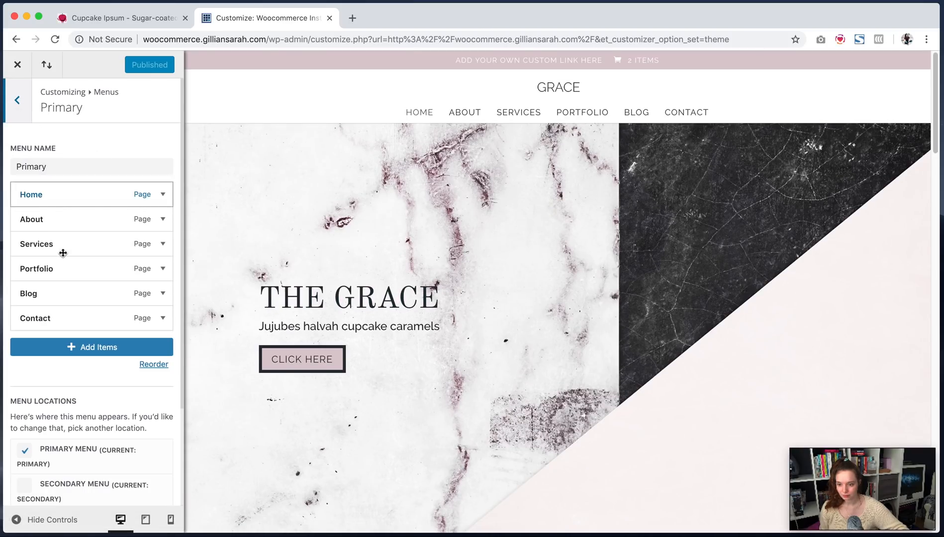
Step: Add the Shop page to the Primary menu after Portfolio, publish, and close the customizer
click(91, 346)
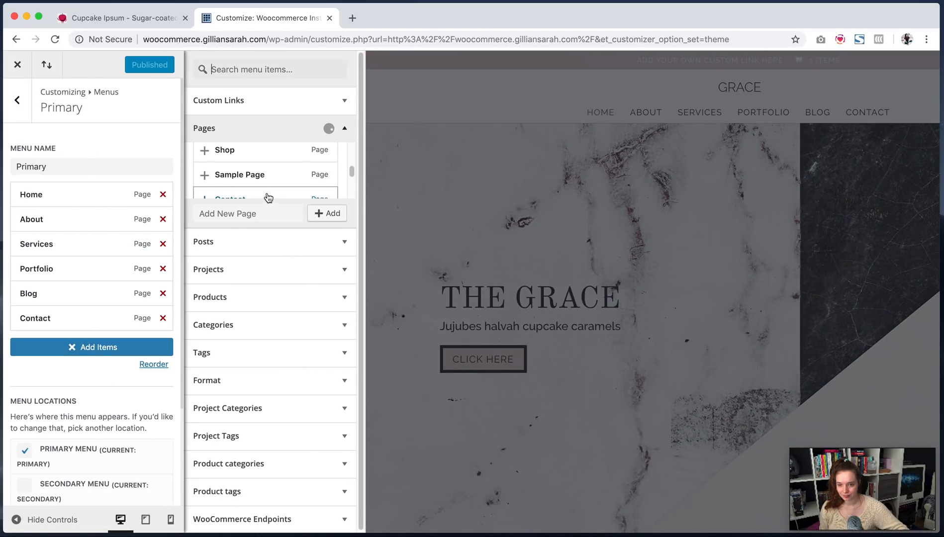
scroll(down, 3)
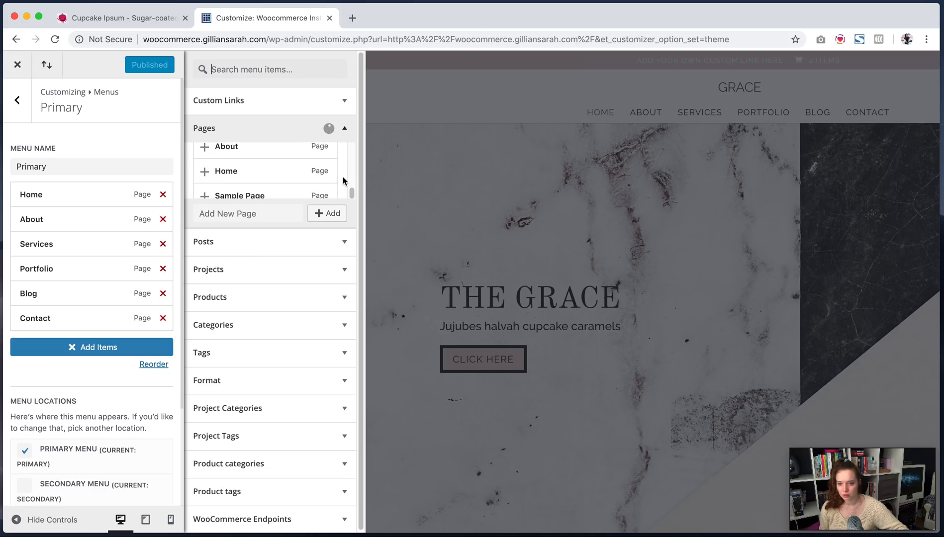
scroll(down, 3)
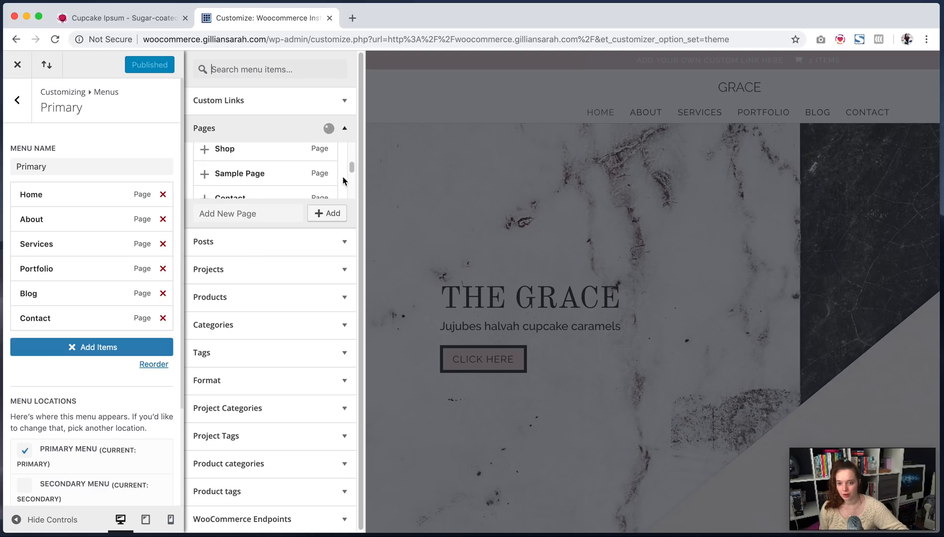
click(221, 149)
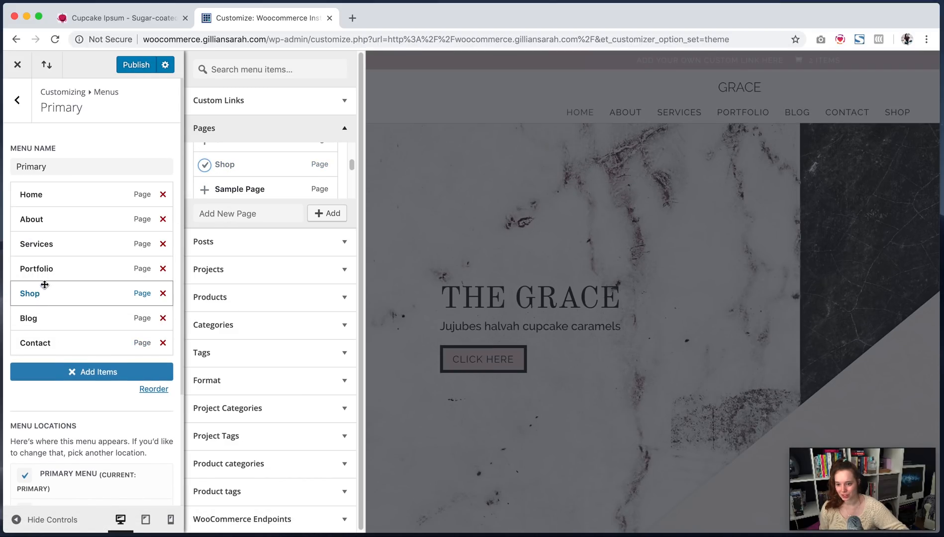
click(17, 99)
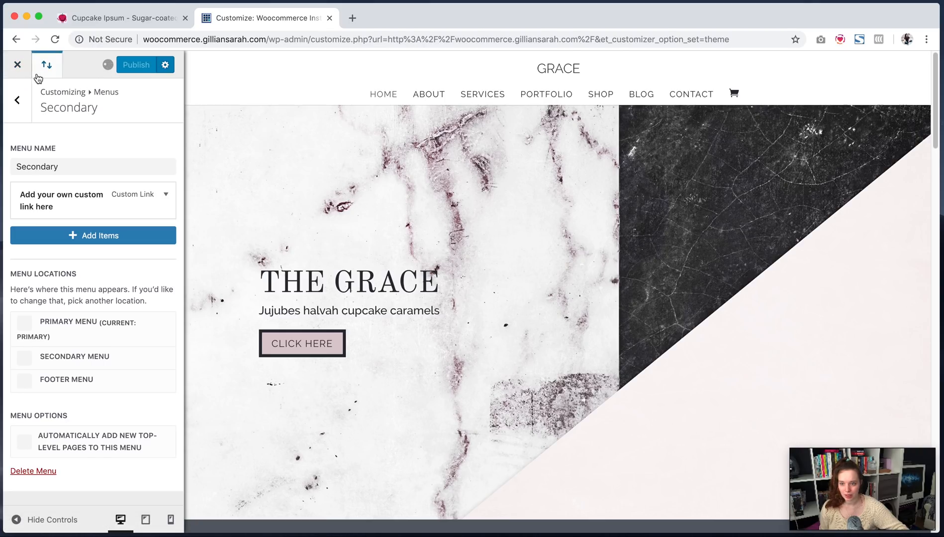
click(135, 64)
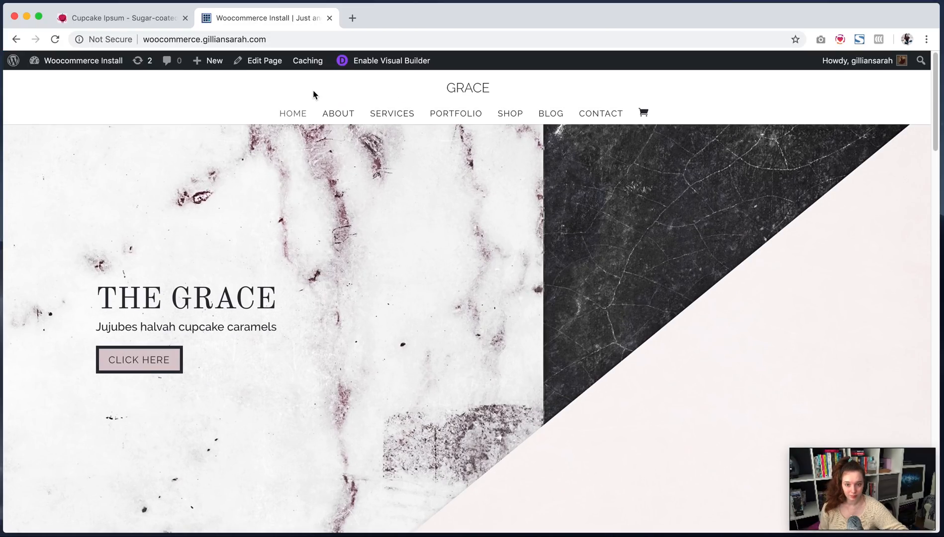
mouse_move(510, 114)
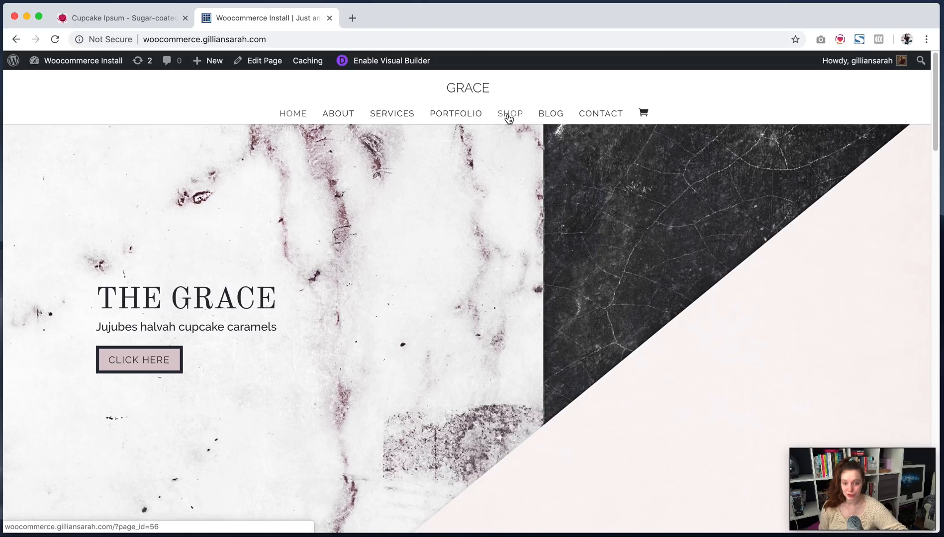
Step: Open SHOP from the site navigation and scroll through the seven-product grid
click(509, 114)
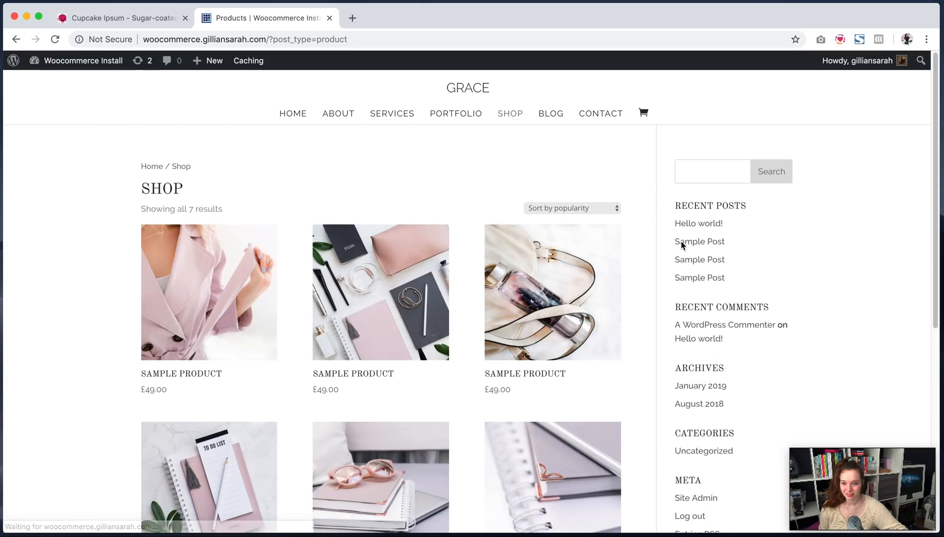
scroll(down, 3)
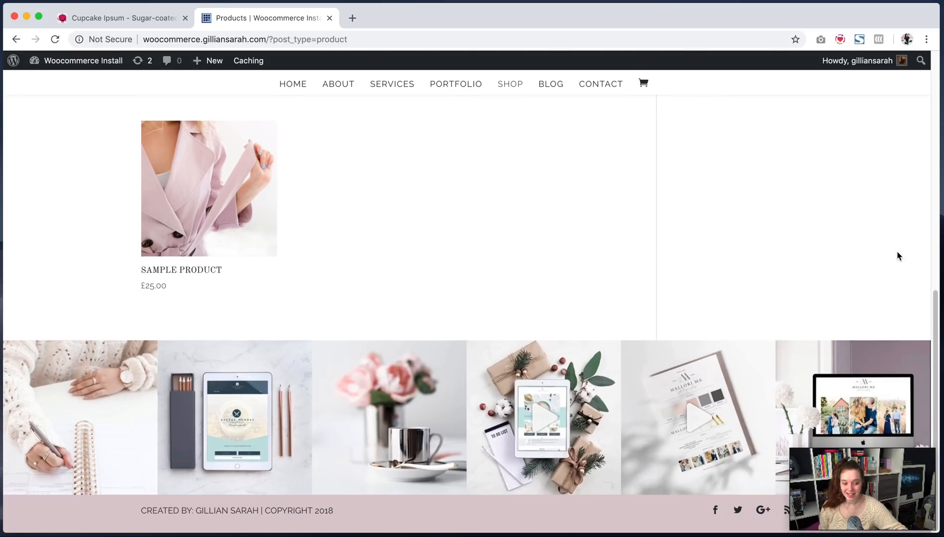
scroll(up, 3)
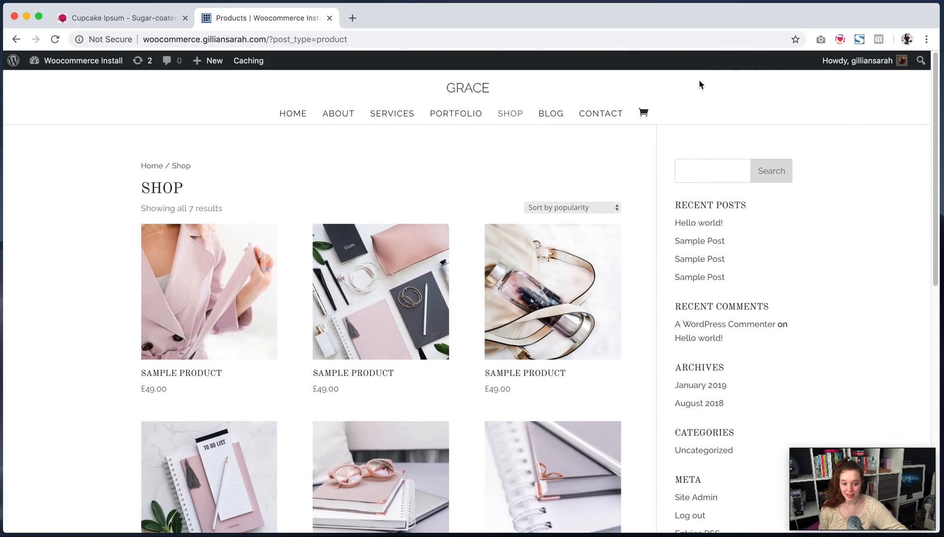
mouse_move(877, 180)
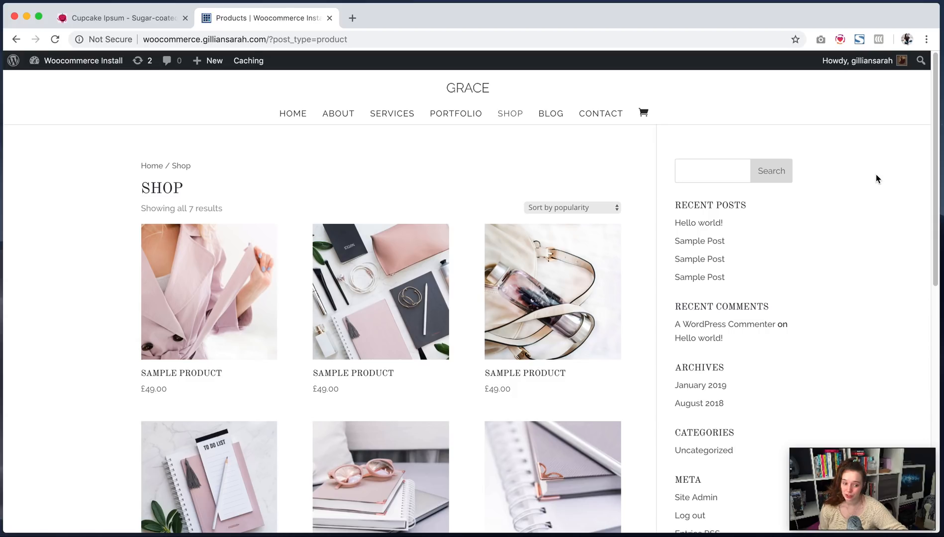
mouse_move(792, 235)
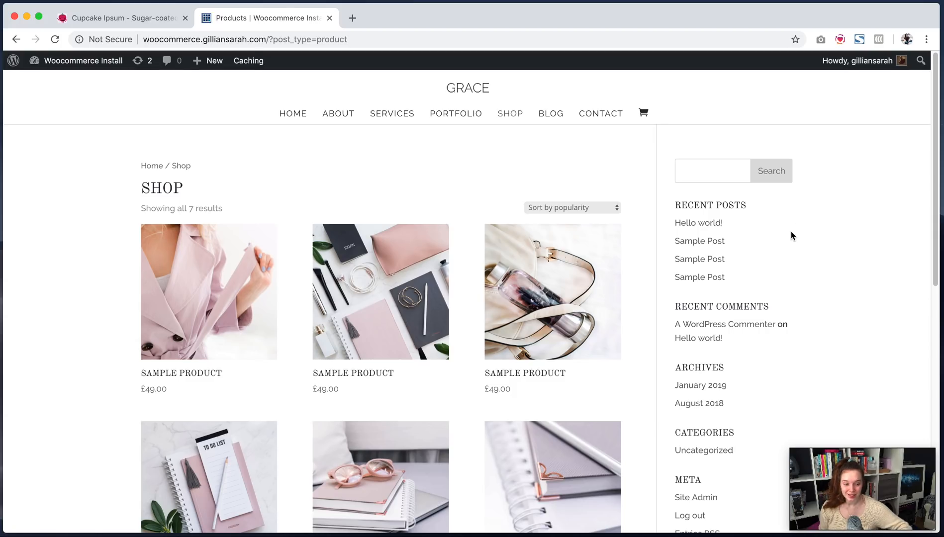